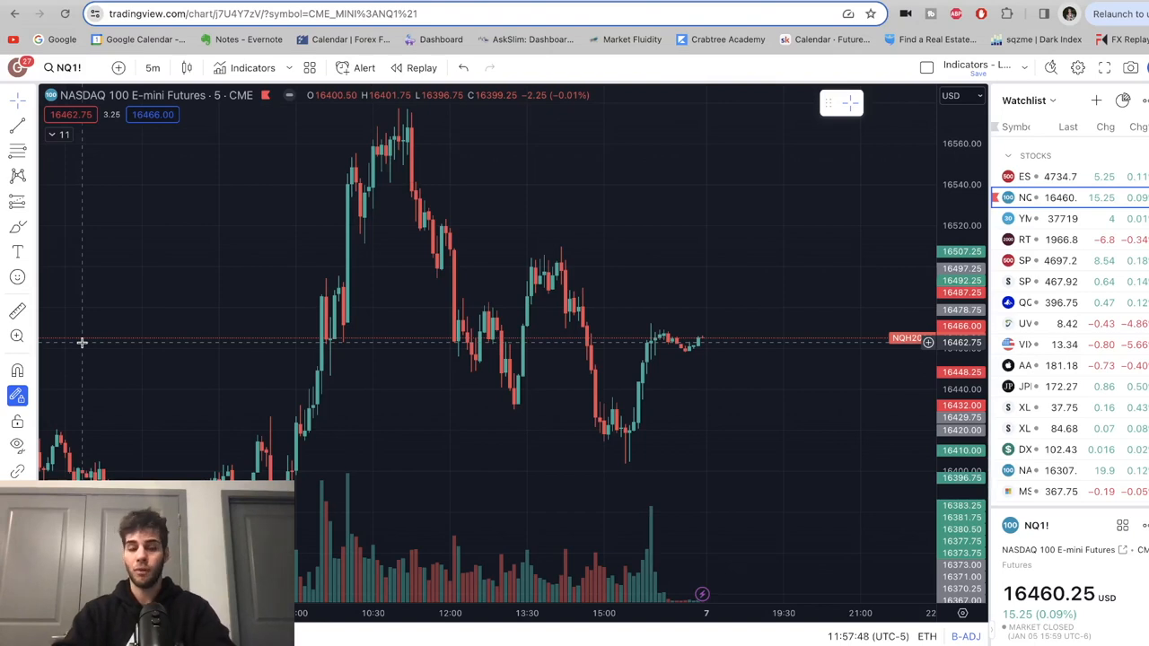
mouse_move(18, 397)
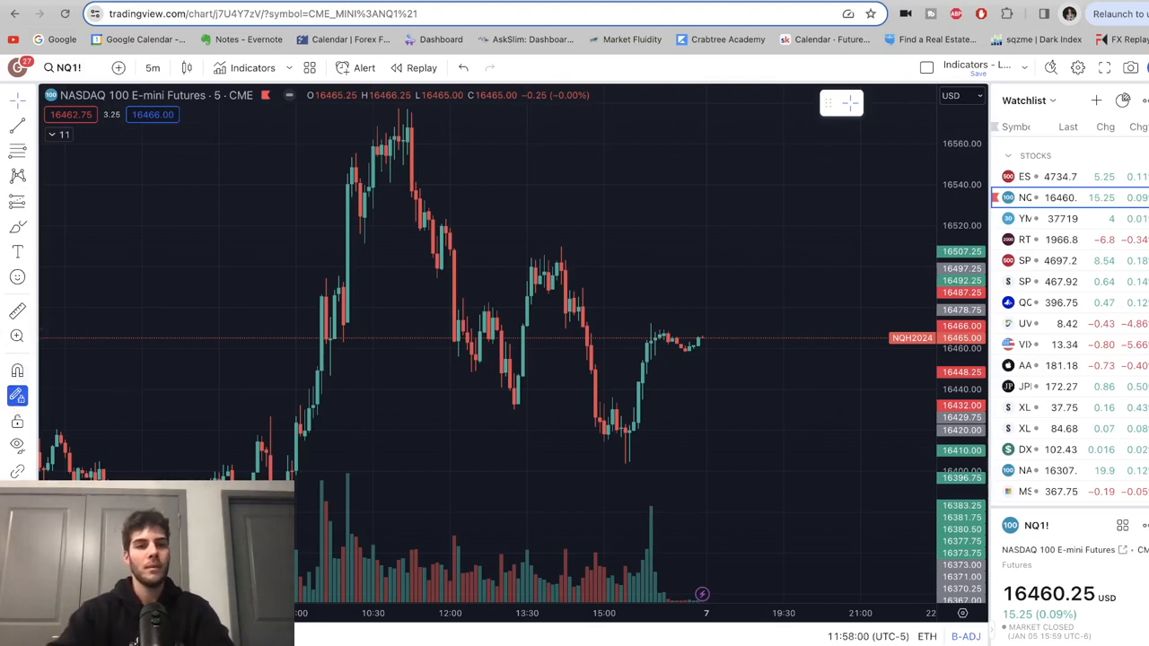
mouse_move(18, 277)
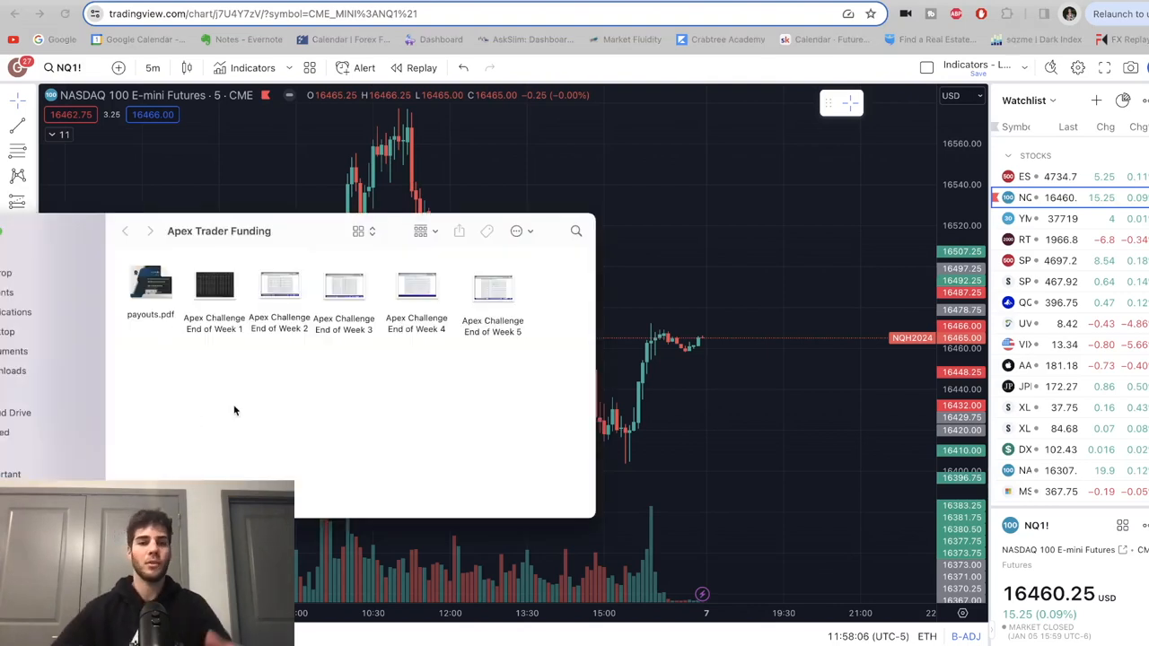
mouse_move(298, 341)
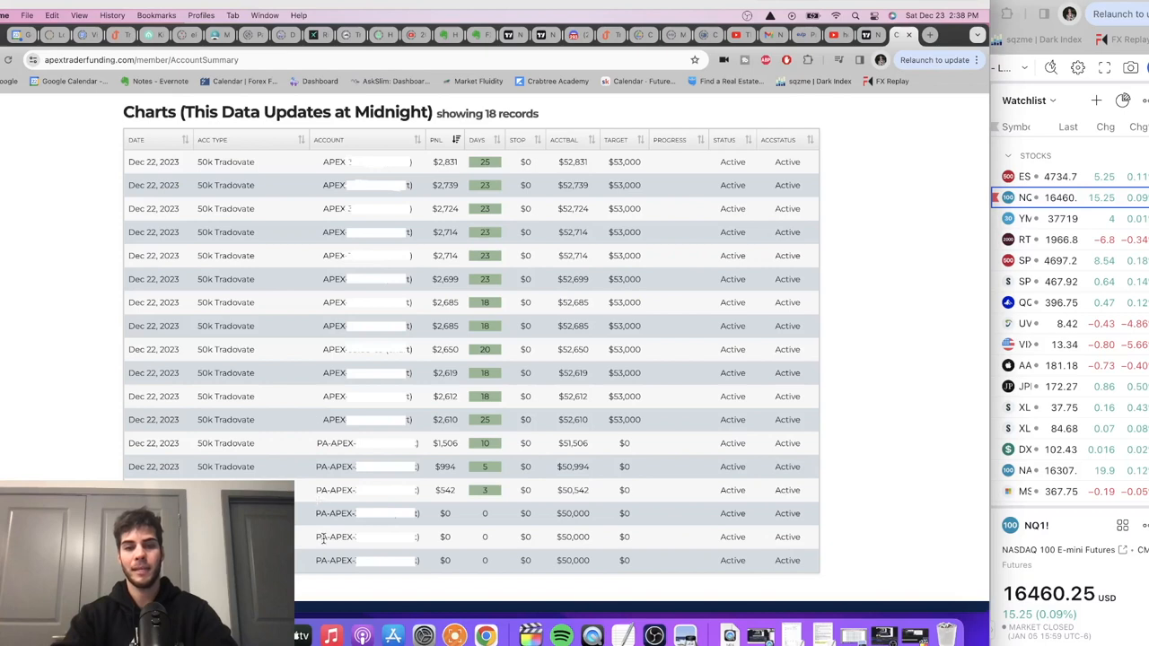
mouse_move(323, 525)
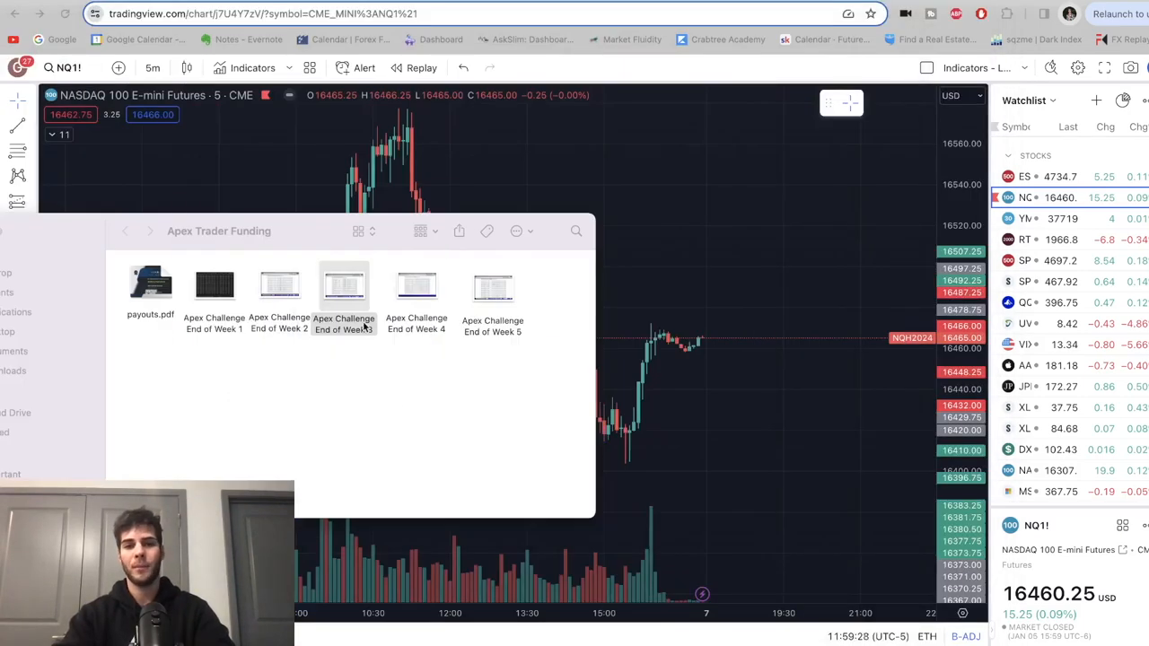
Preview a weekly Apex challenge screenshot from the Finder folder
left_click(417, 287)
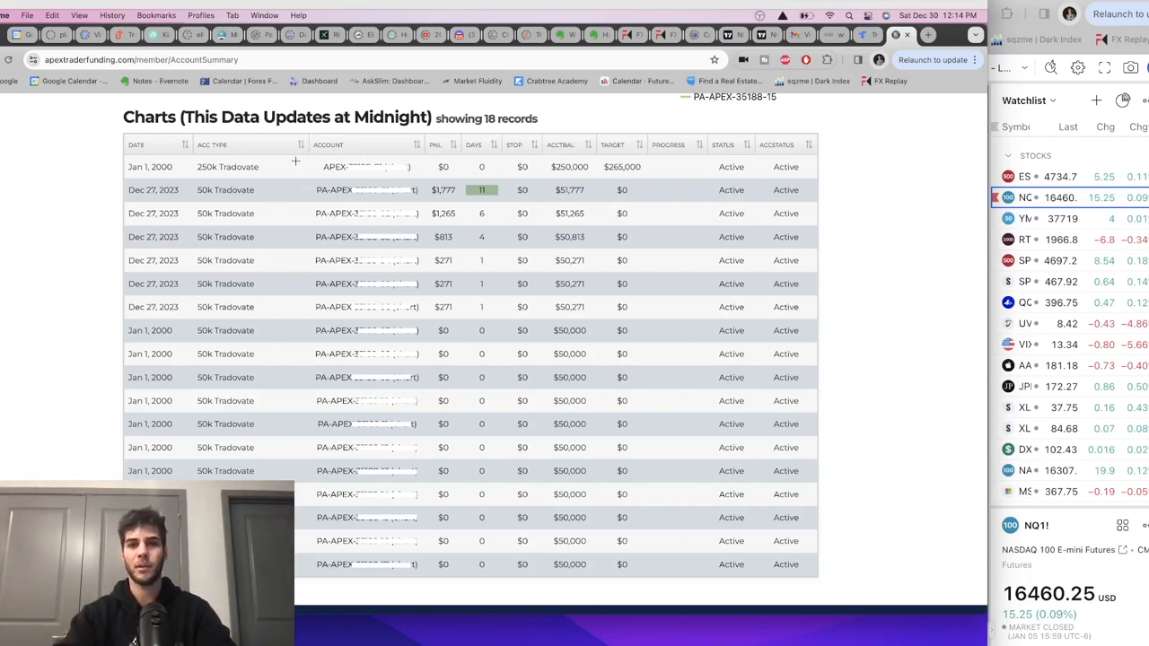
mouse_move(313, 166)
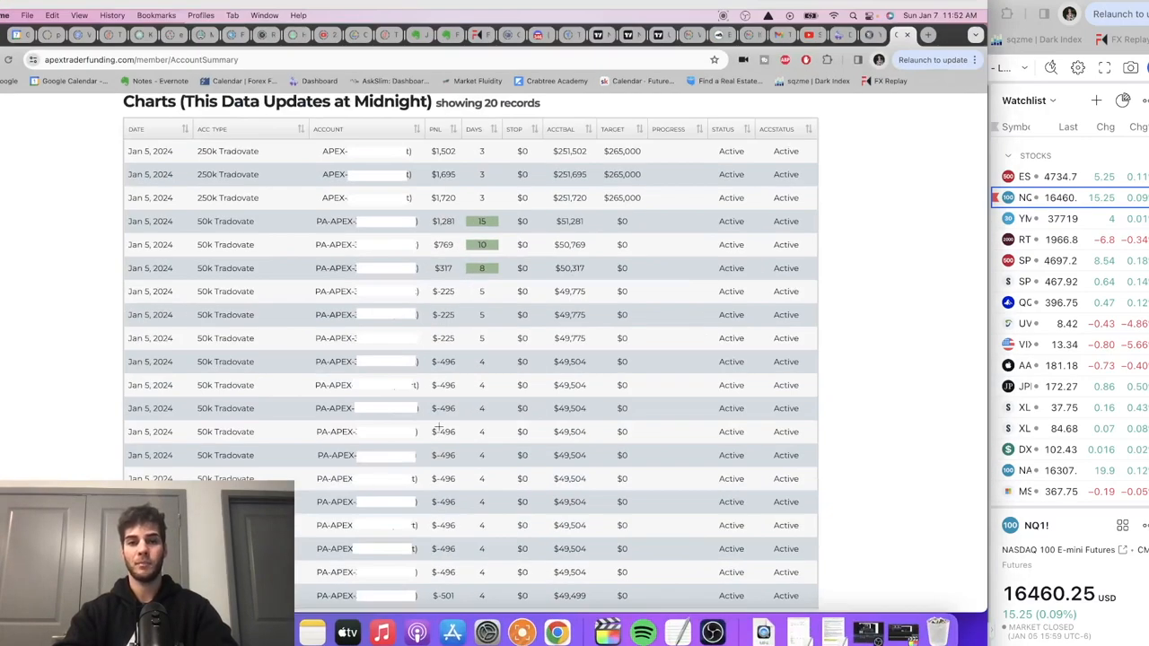
mouse_move(383, 408)
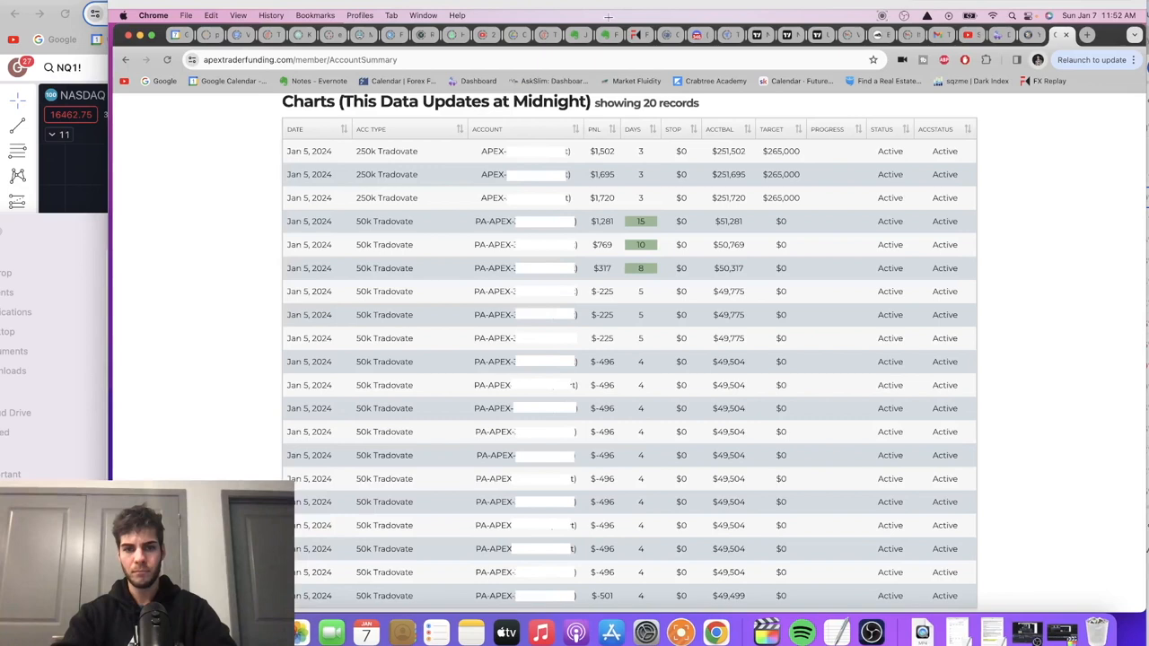
mouse_move(607, 546)
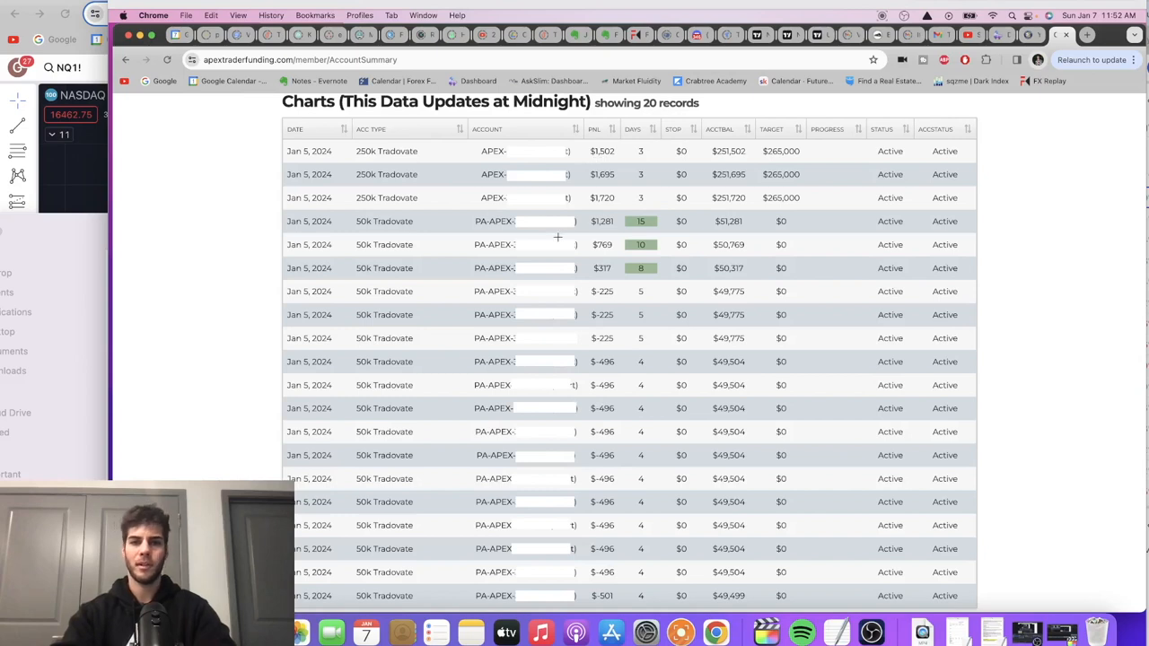
mouse_move(604, 266)
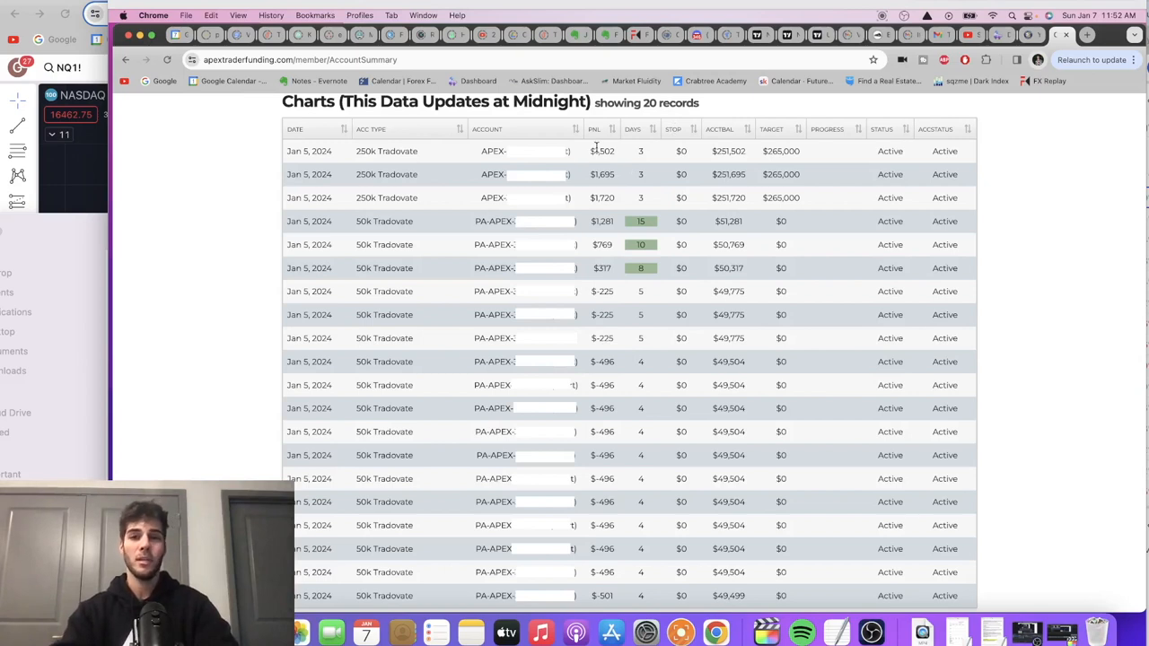
mouse_move(598, 204)
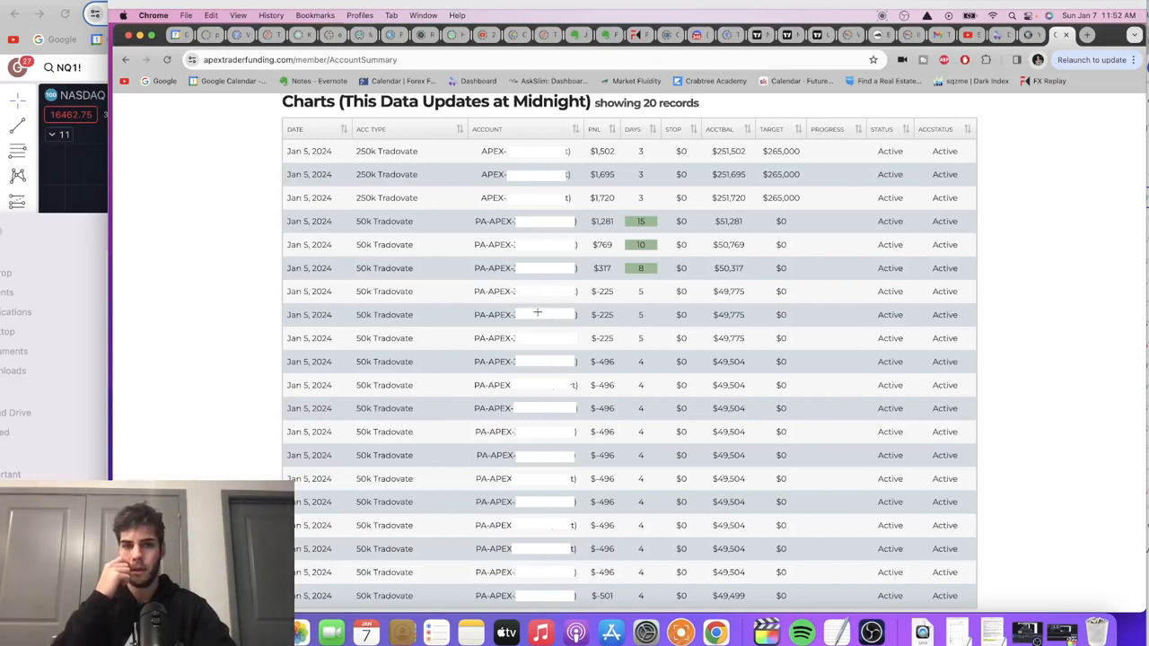
mouse_move(736, 291)
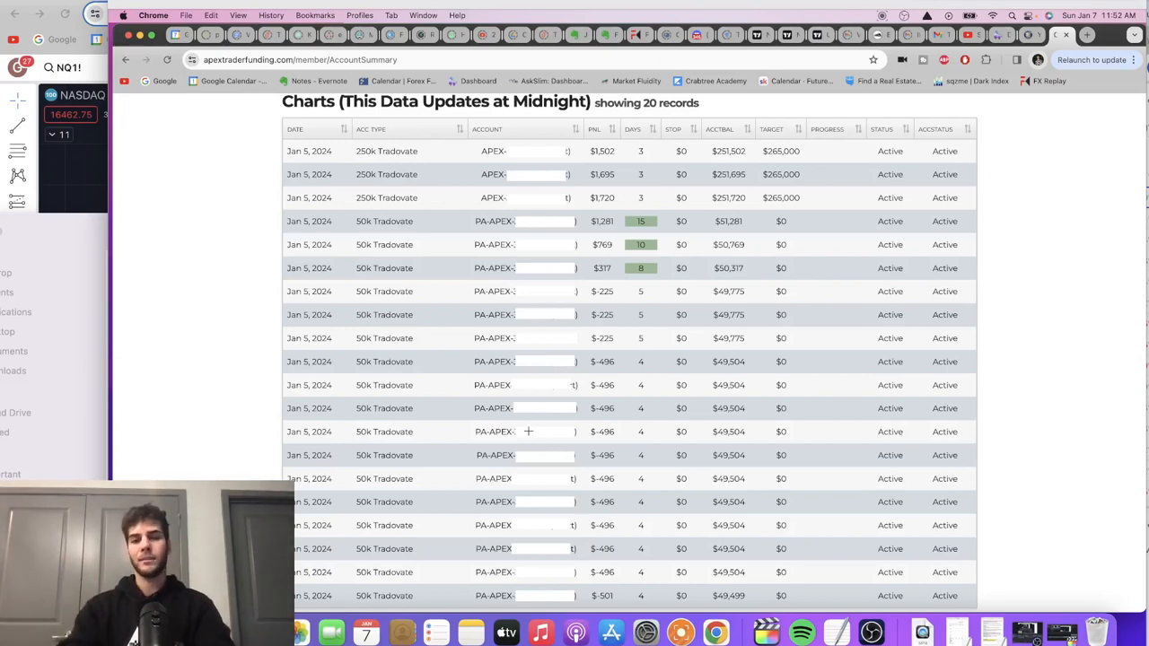
mouse_move(595, 309)
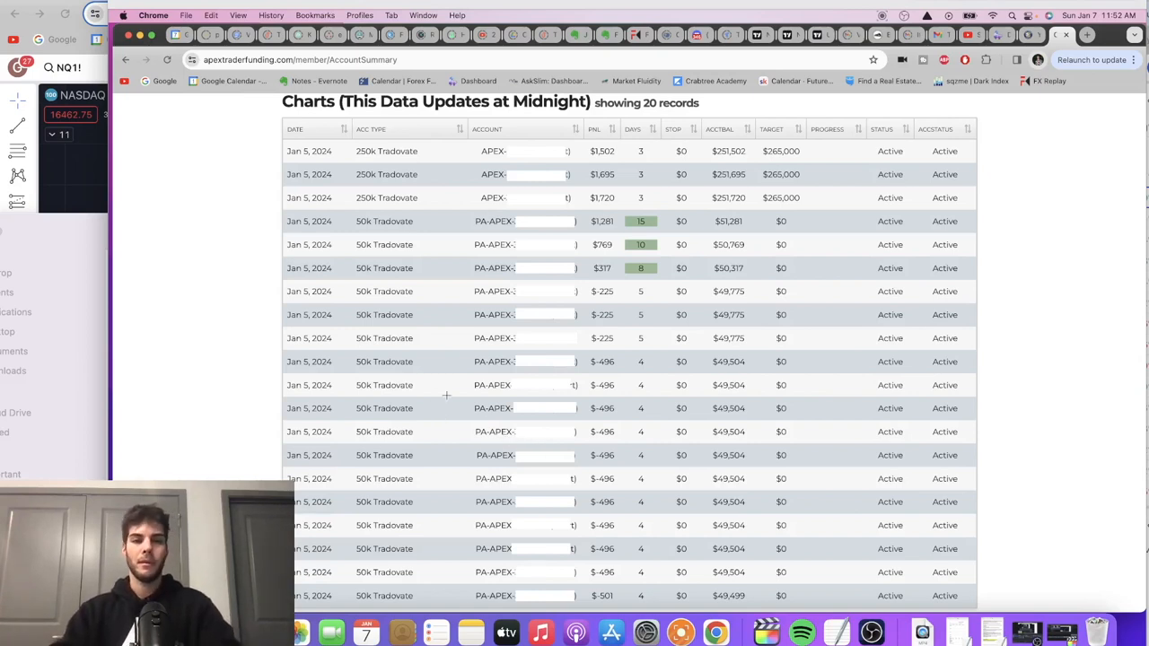
mouse_move(527, 314)
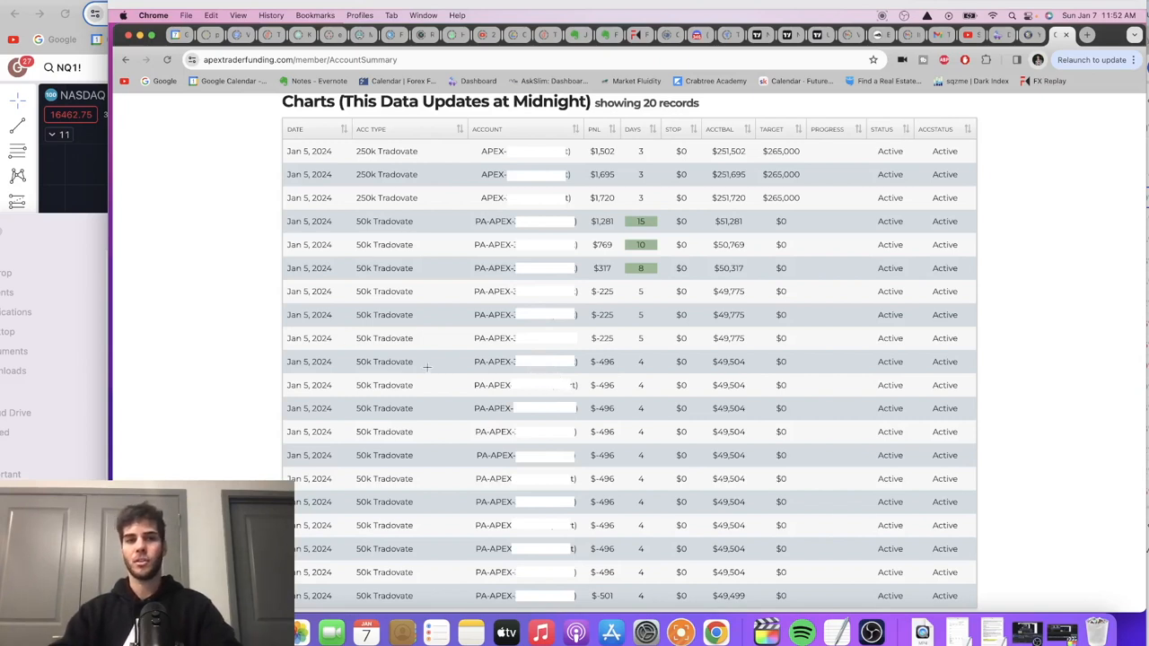
mouse_move(493, 408)
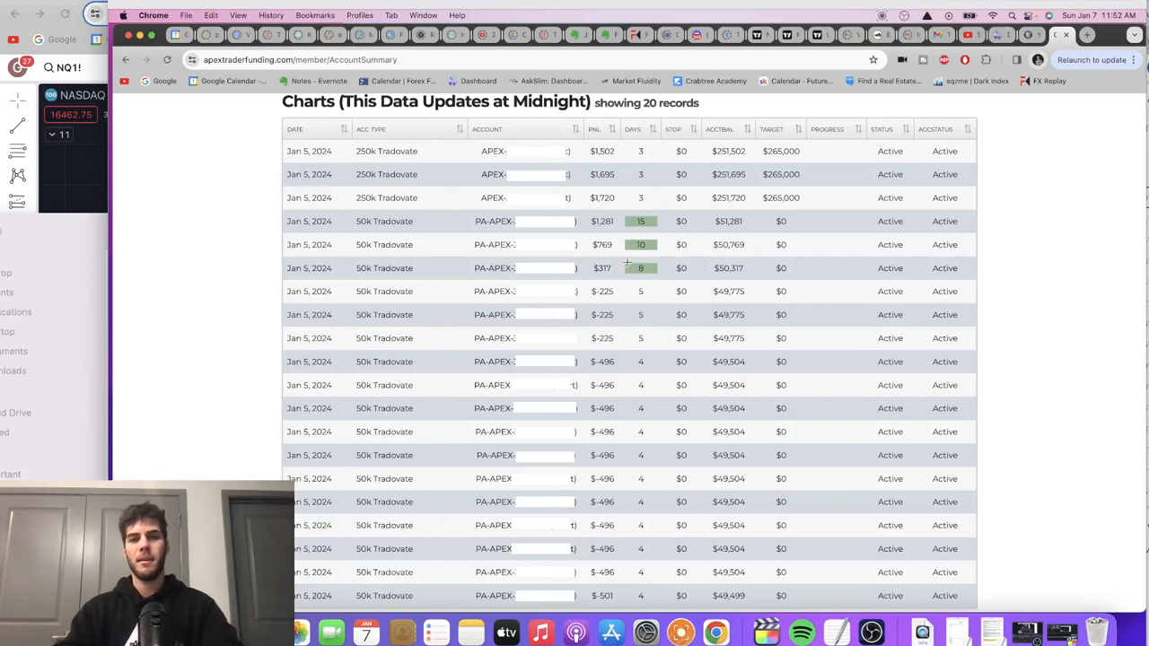
mouse_move(569, 241)
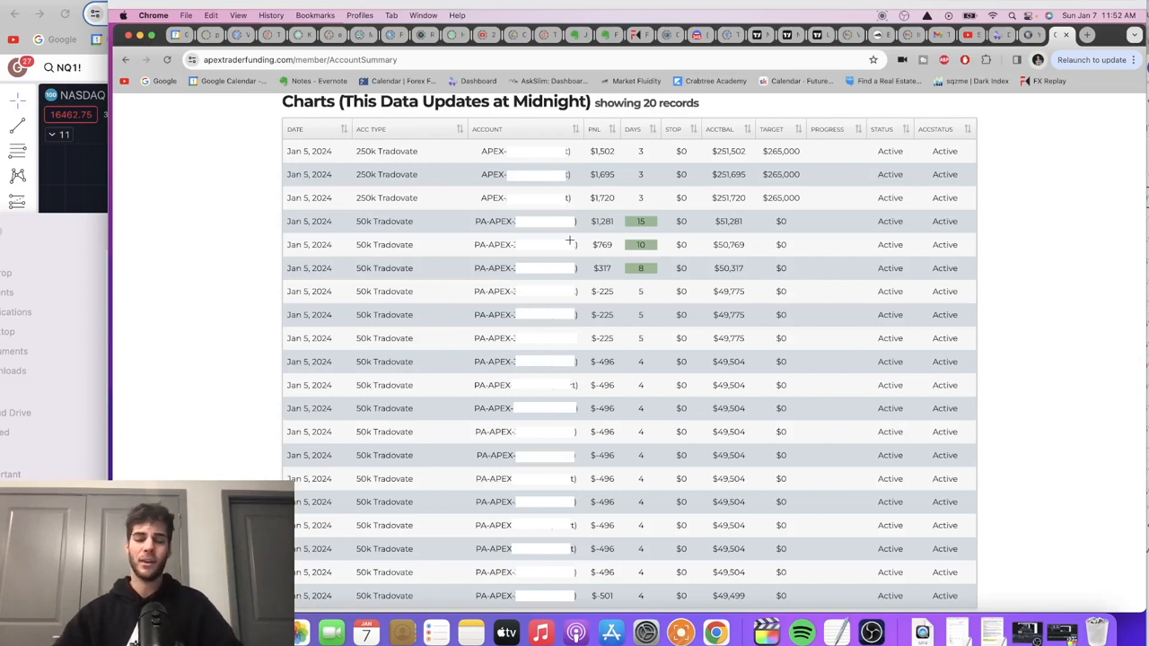
mouse_move(411, 242)
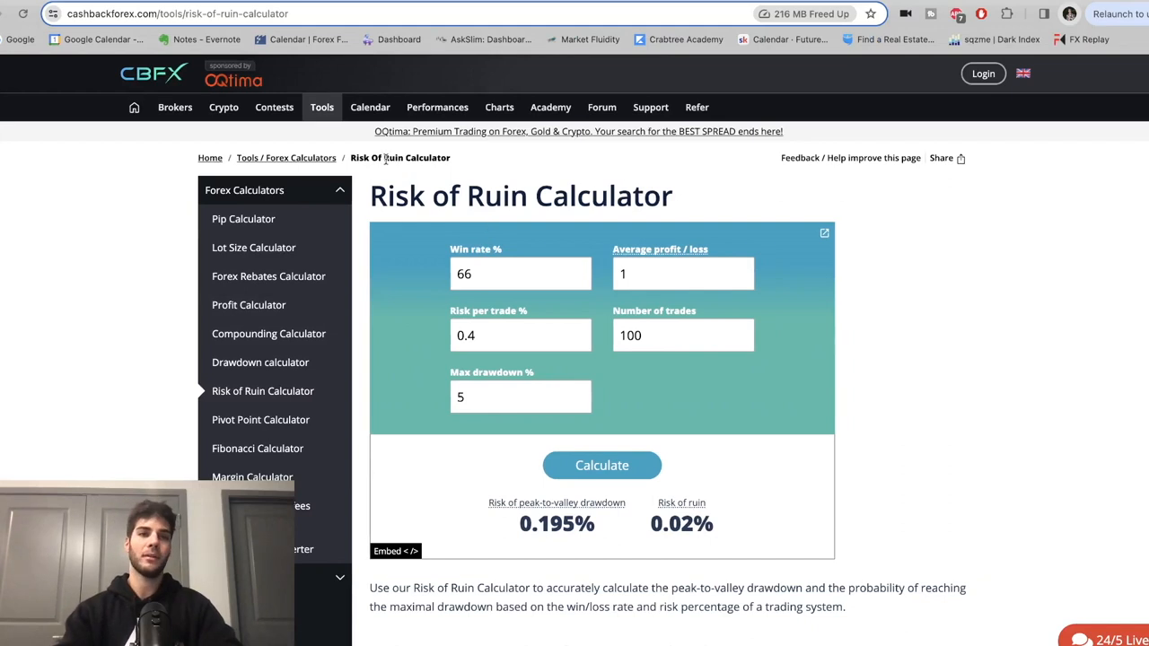
mouse_move(603, 294)
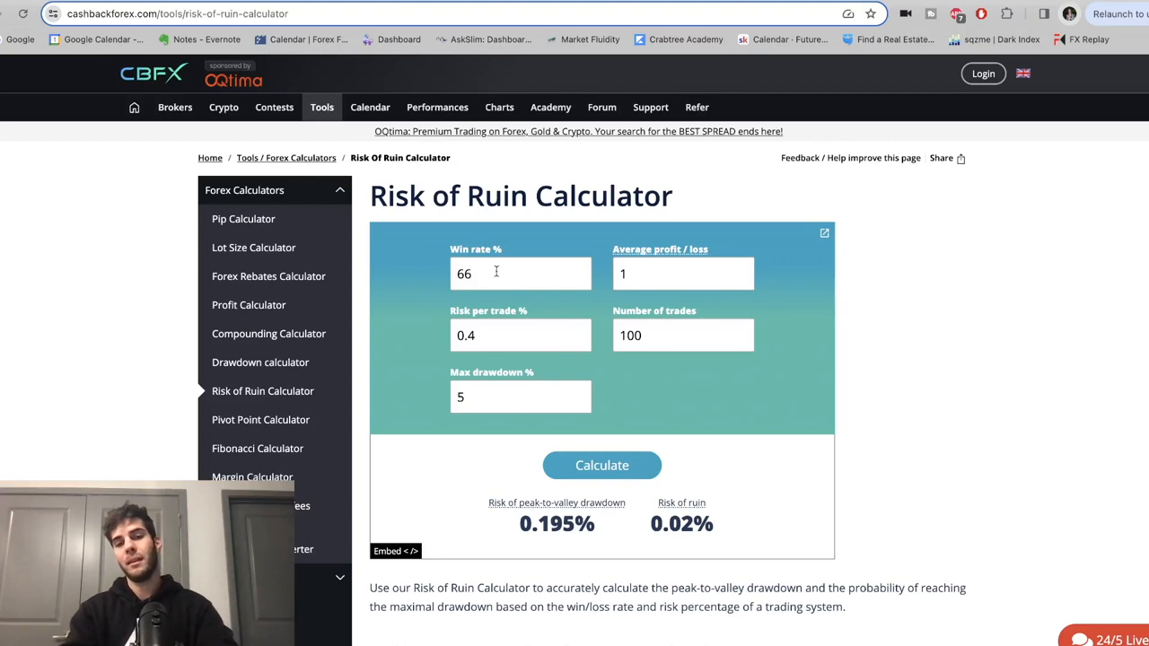
Enter a 68% win rate and a risk per trade of about 0.5%
double_click(463, 273)
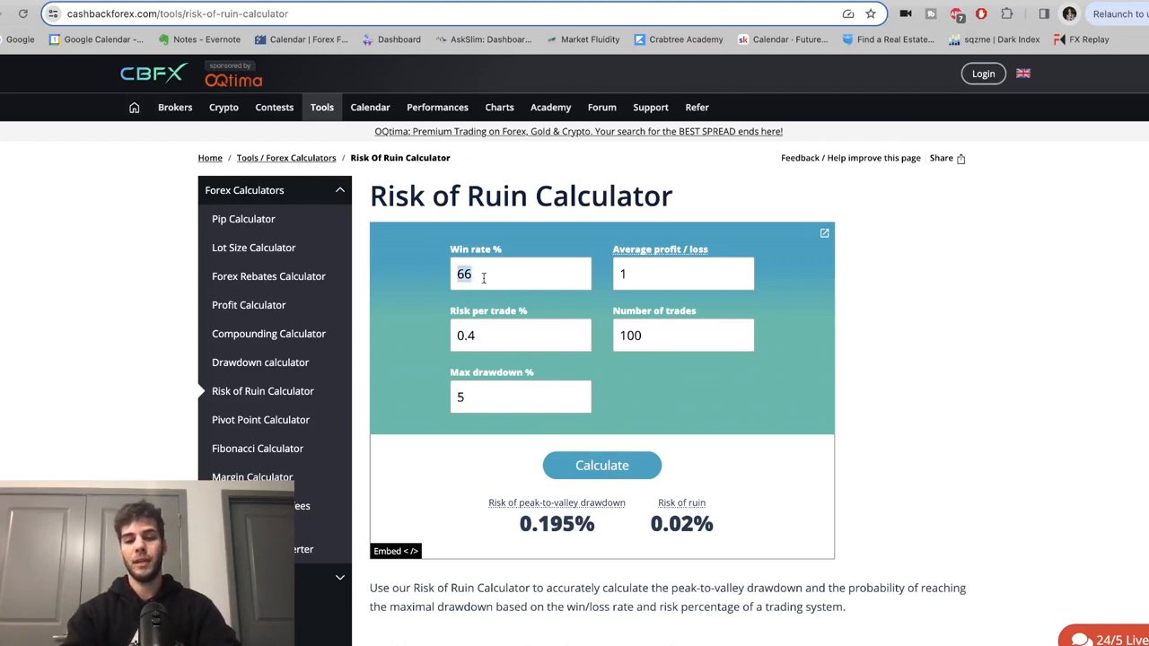
type("68")
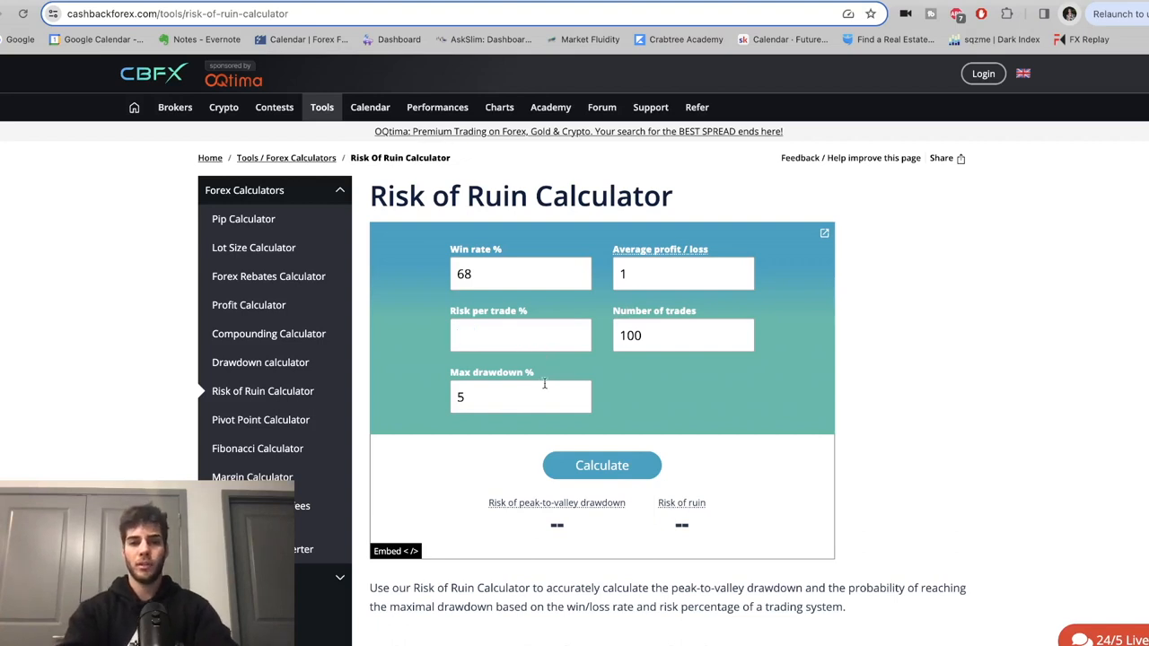
mouse_move(406, 404)
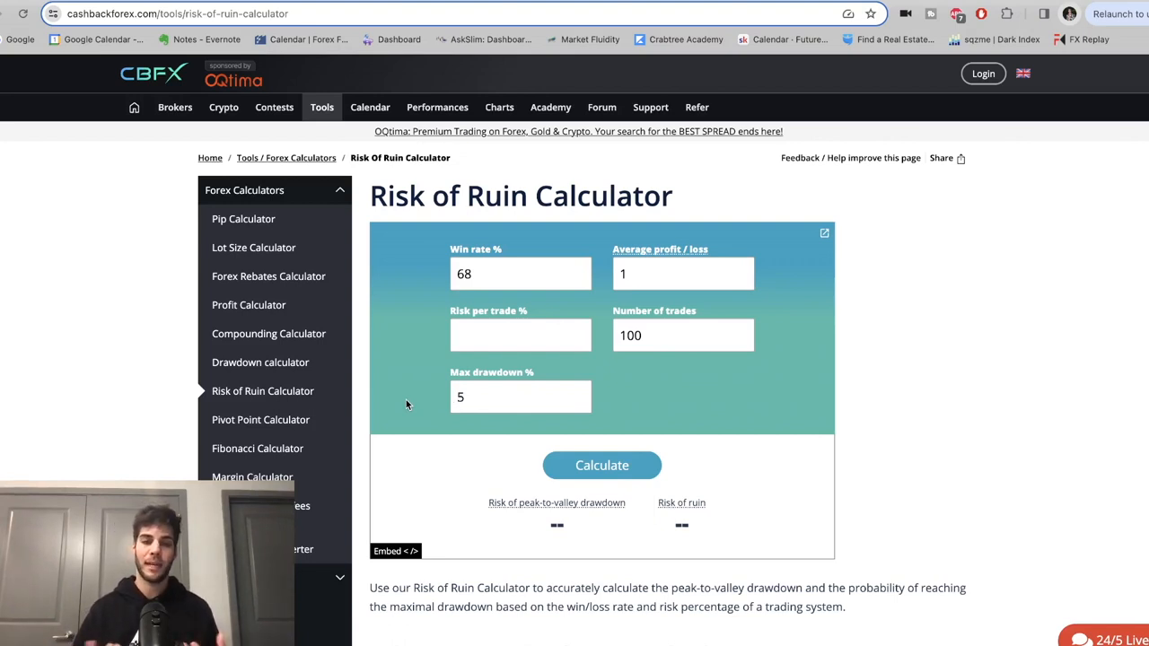
mouse_move(421, 351)
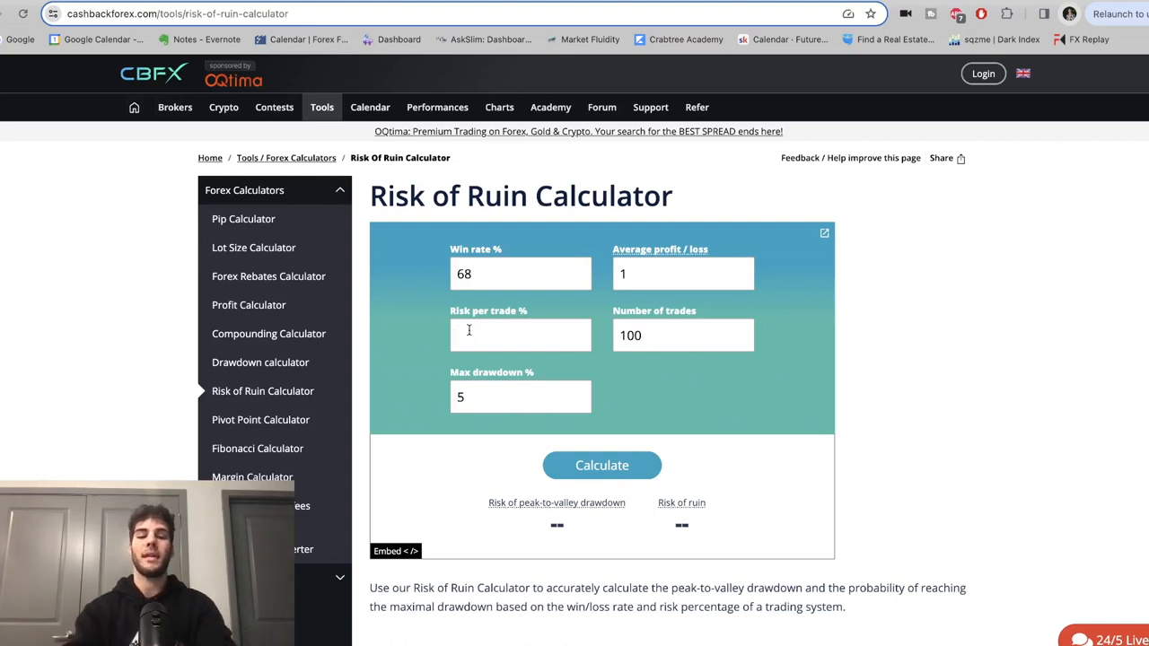
type("0.4")
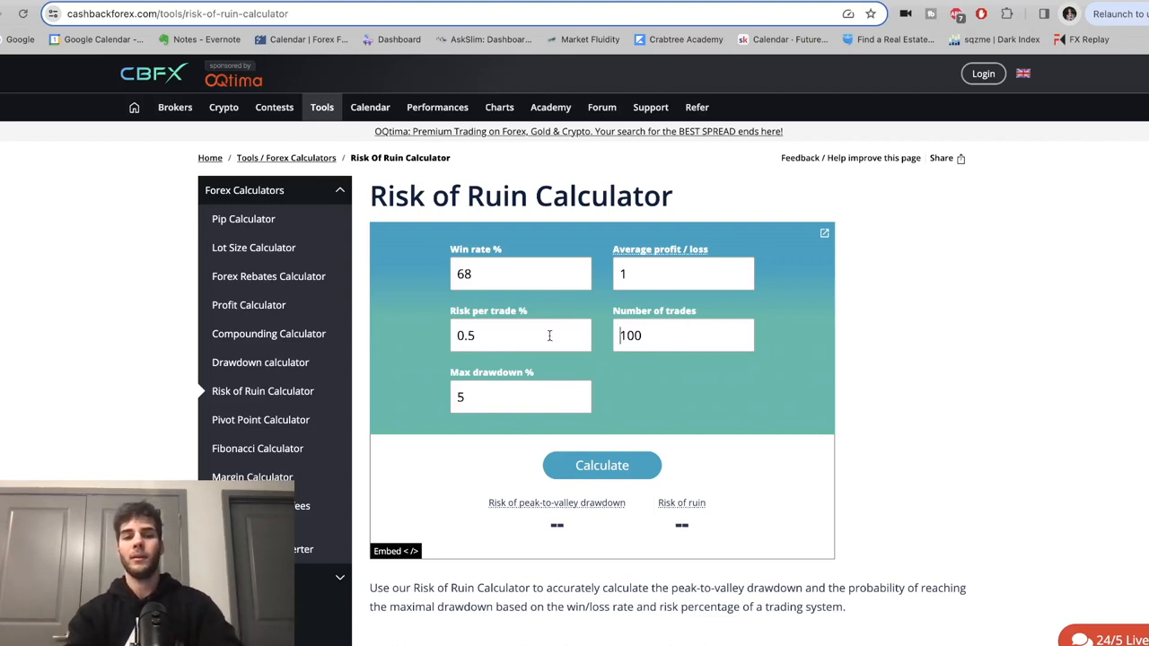
Replace the 100-trade count with 30 trades
left_click(683, 336)
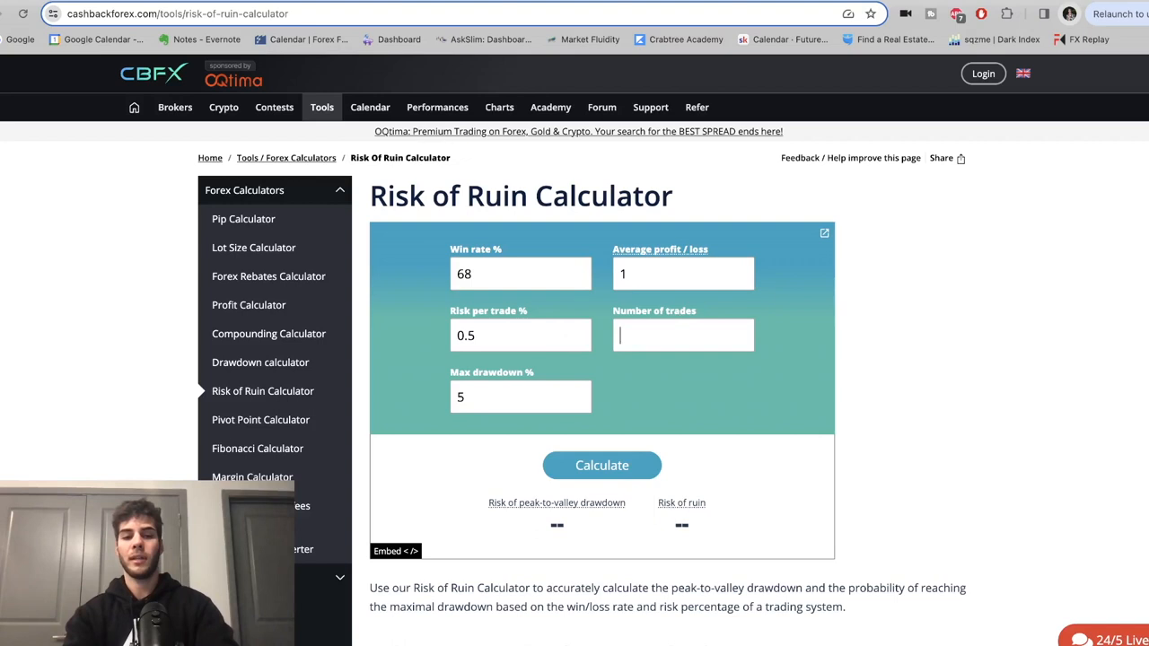
type("30")
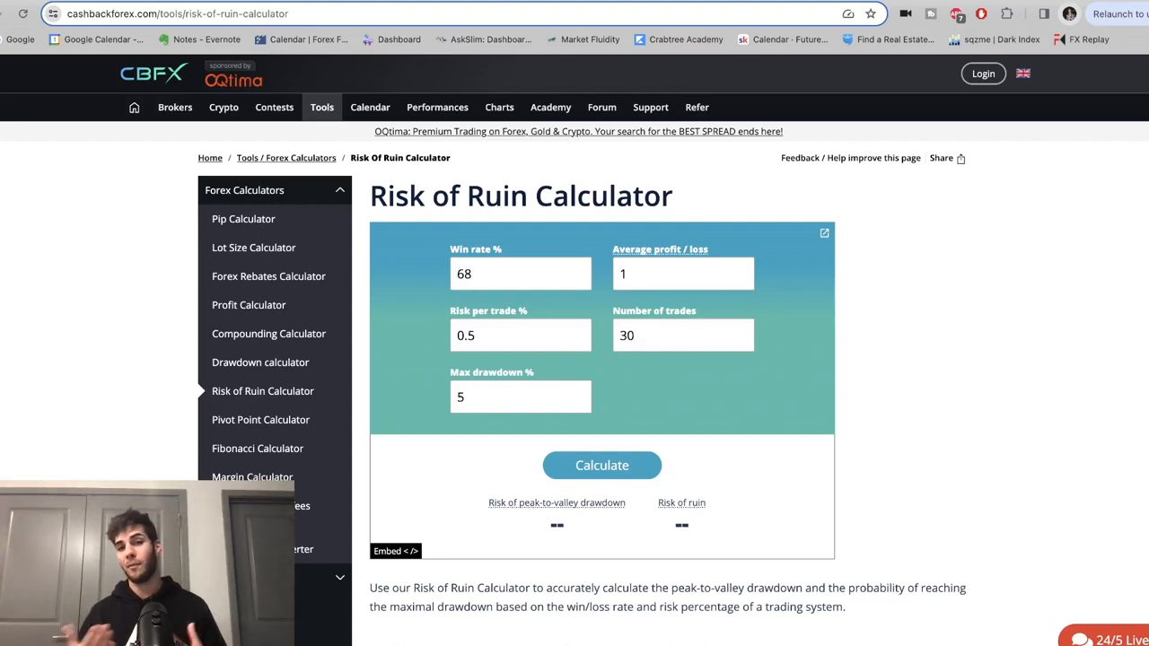
mouse_move(673, 237)
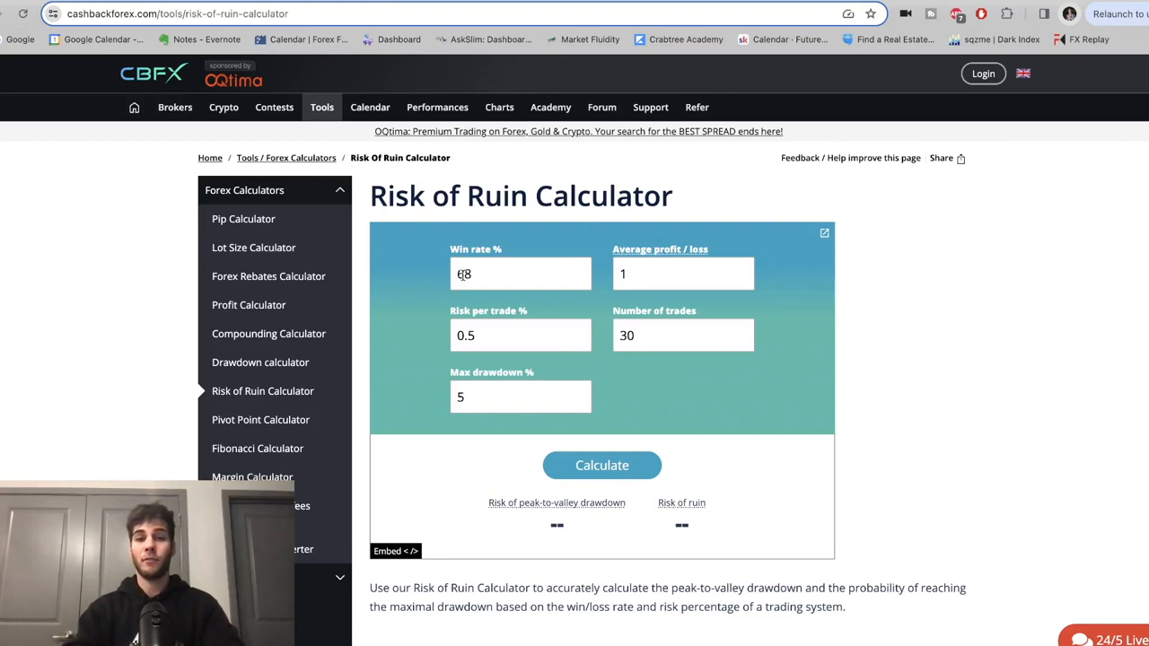
left_click(682, 273)
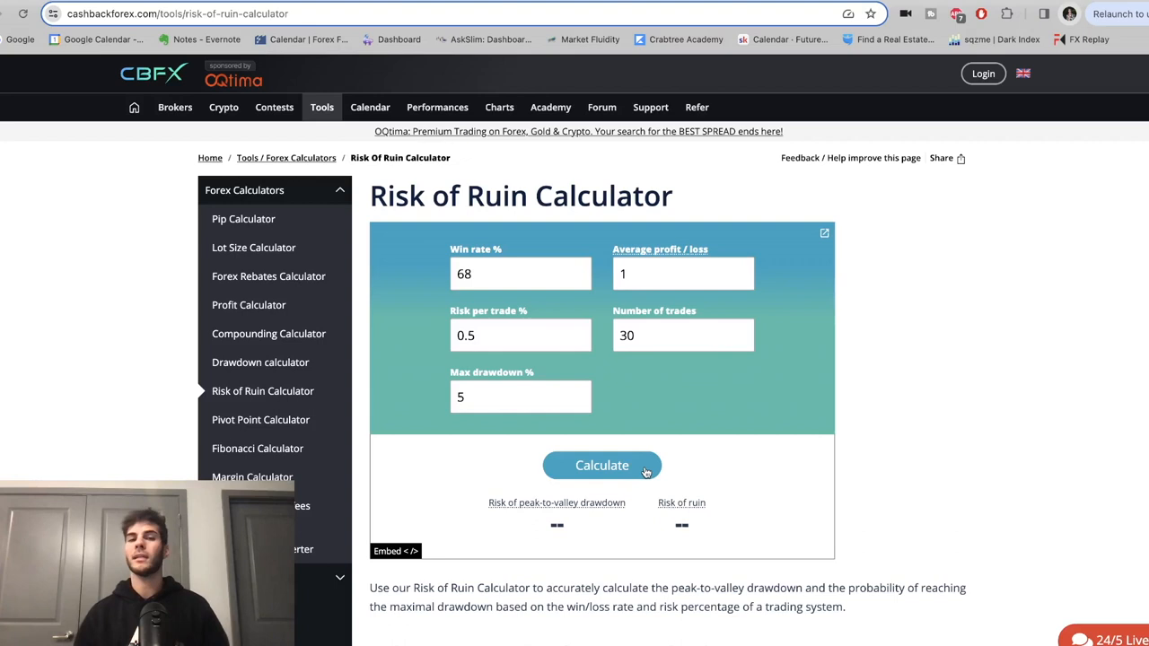
Calculate 0.5% risk over 30 trades: 0.054% drawdown risk, 0.013% risk of ruin
left_click(601, 465)
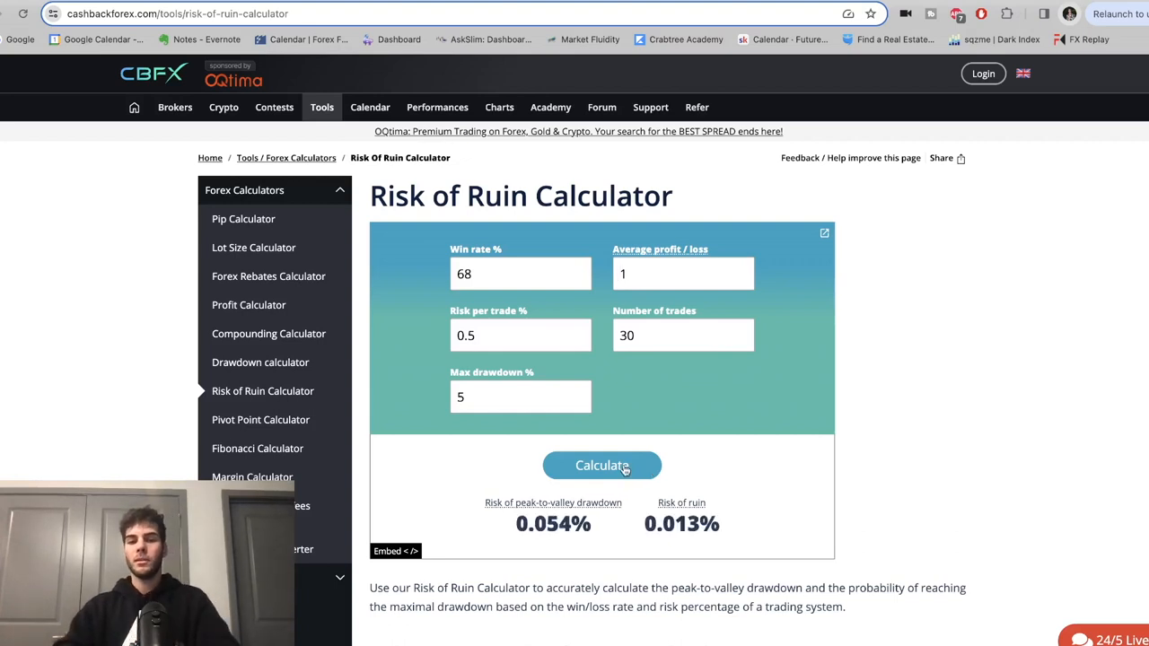
mouse_move(473, 316)
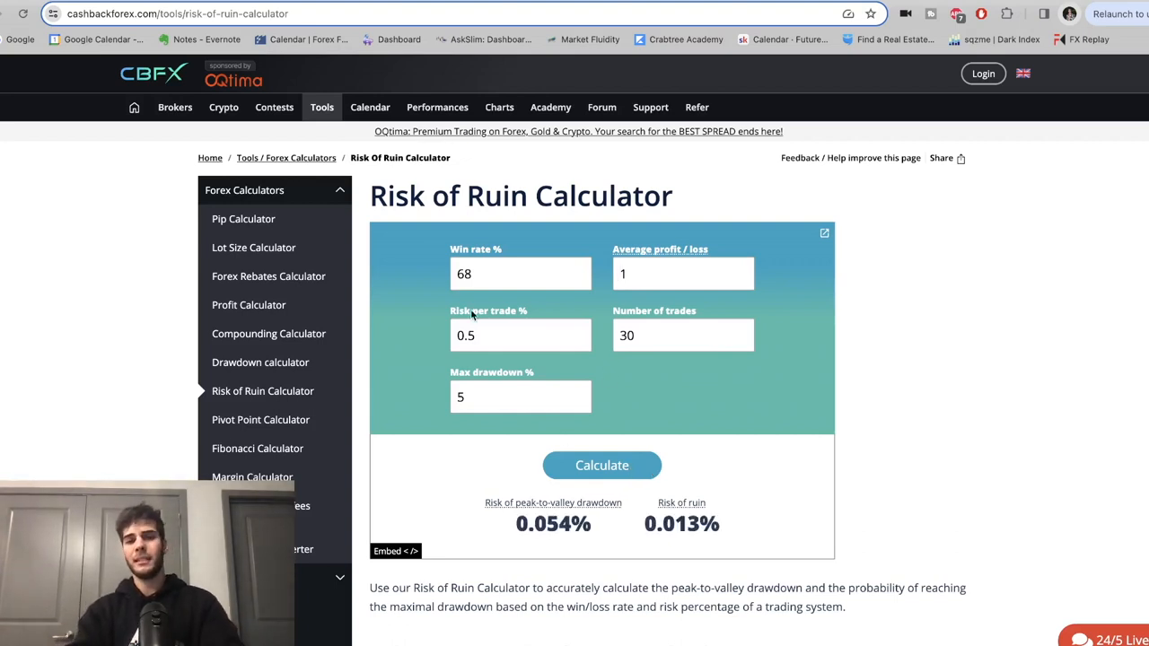
mouse_move(639, 361)
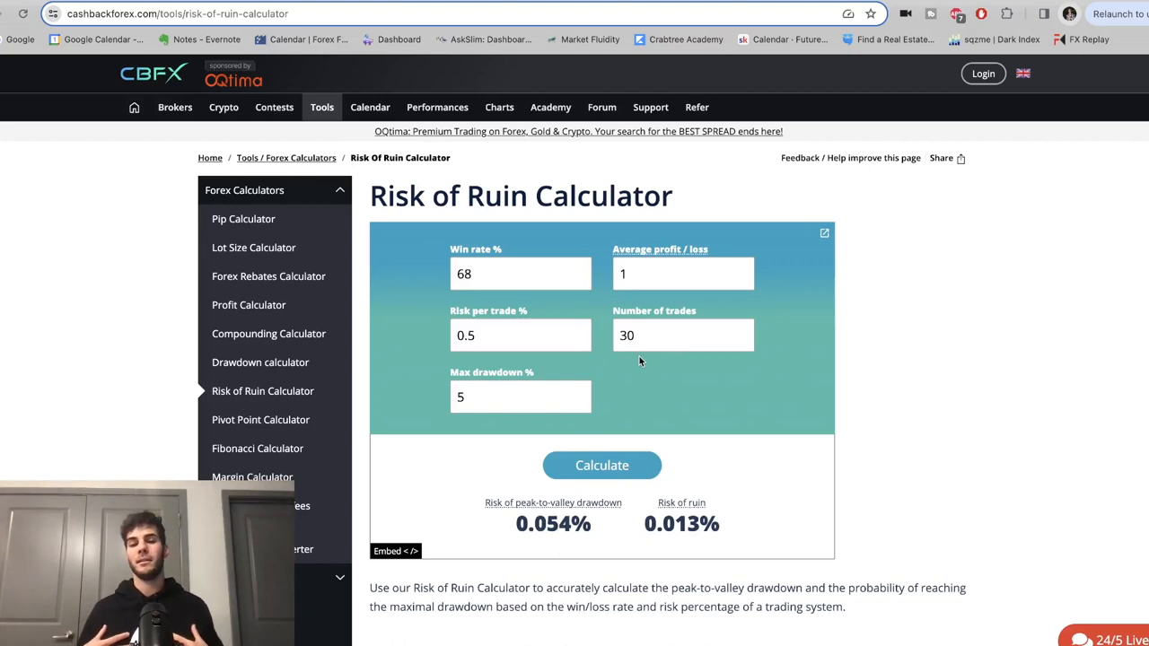
mouse_move(533, 489)
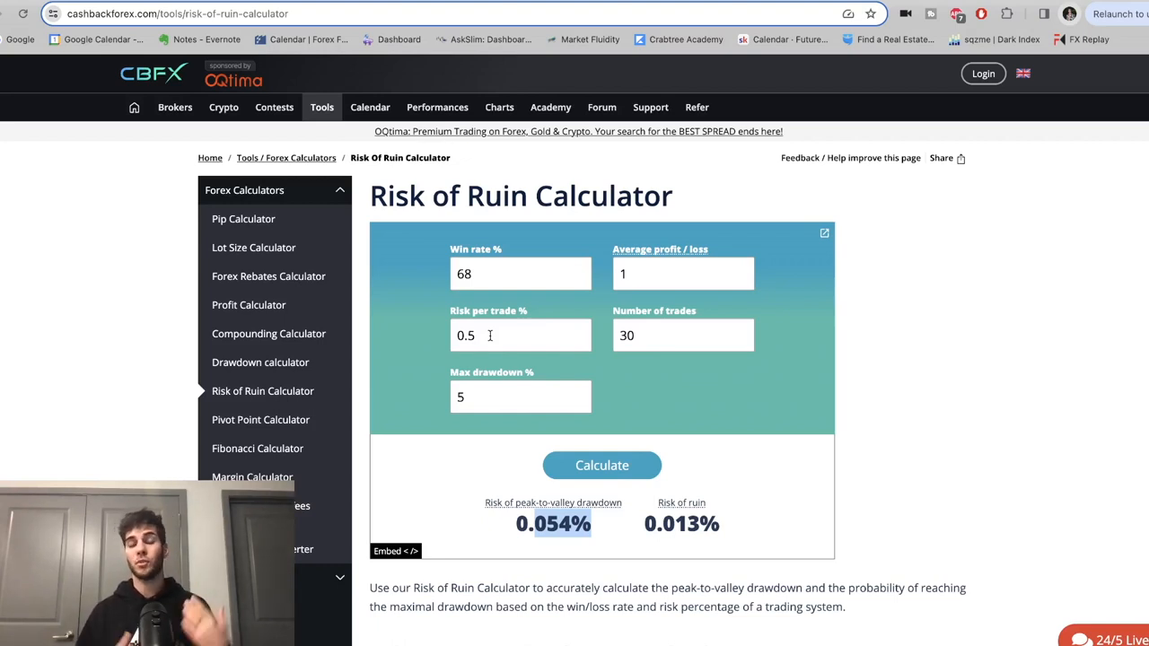
Calculate 100 trades at 0.5% risk: 0.402% drawdown risk, 0.021% risk of ruin
type("\\\\")
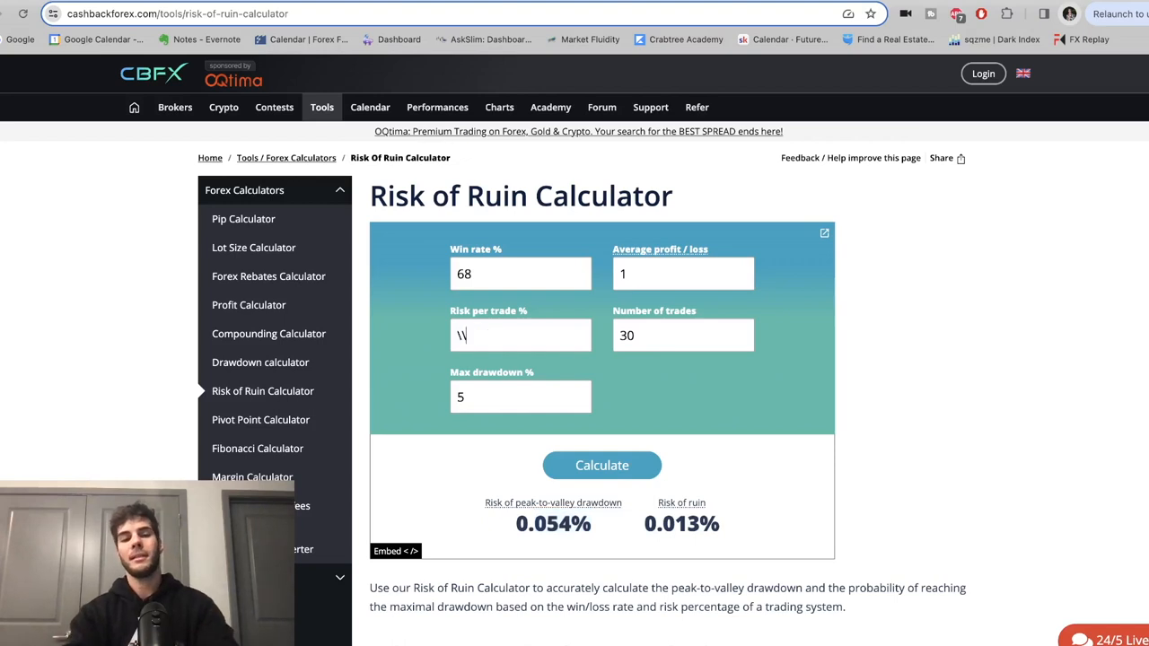
type("1")
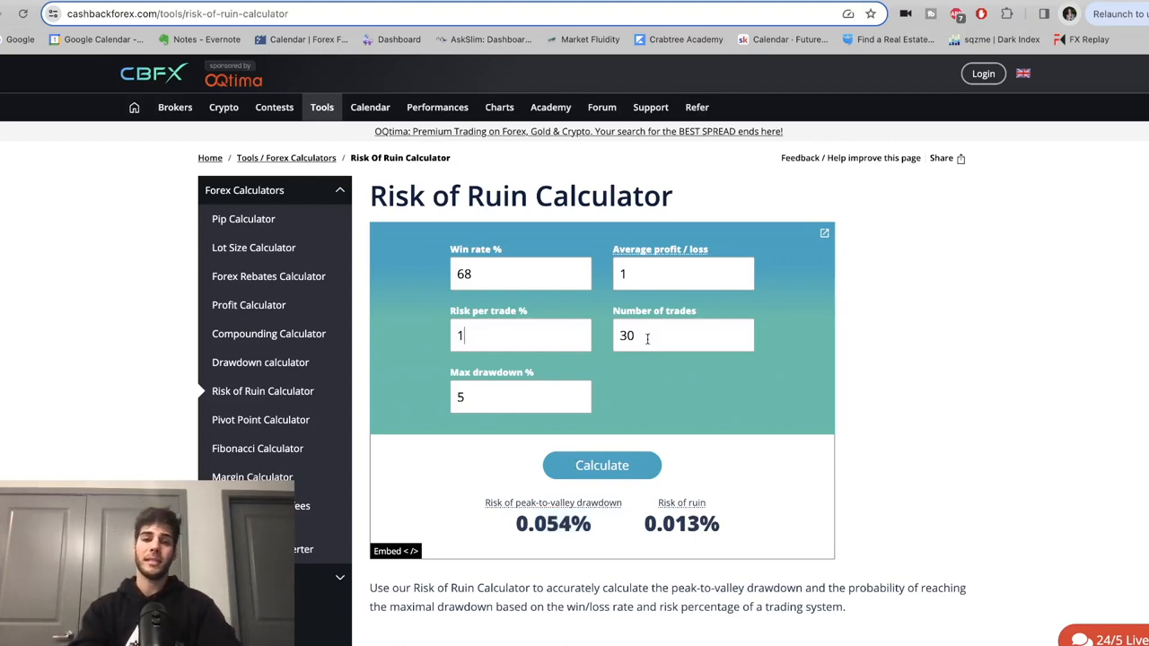
type("100")
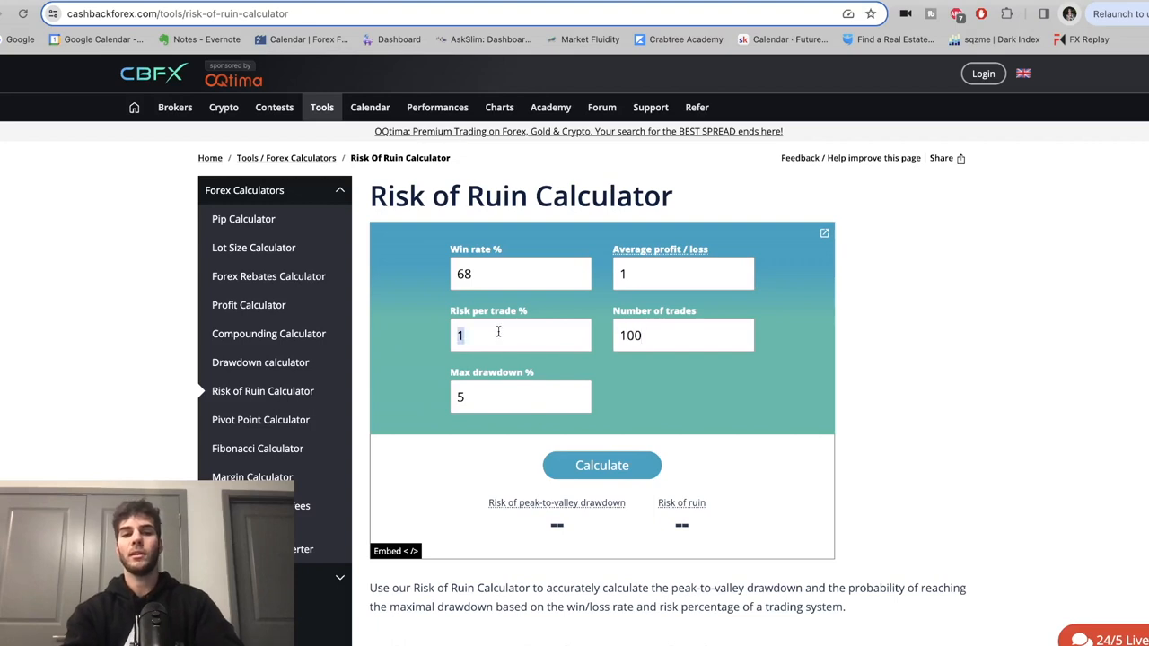
type("0.5")
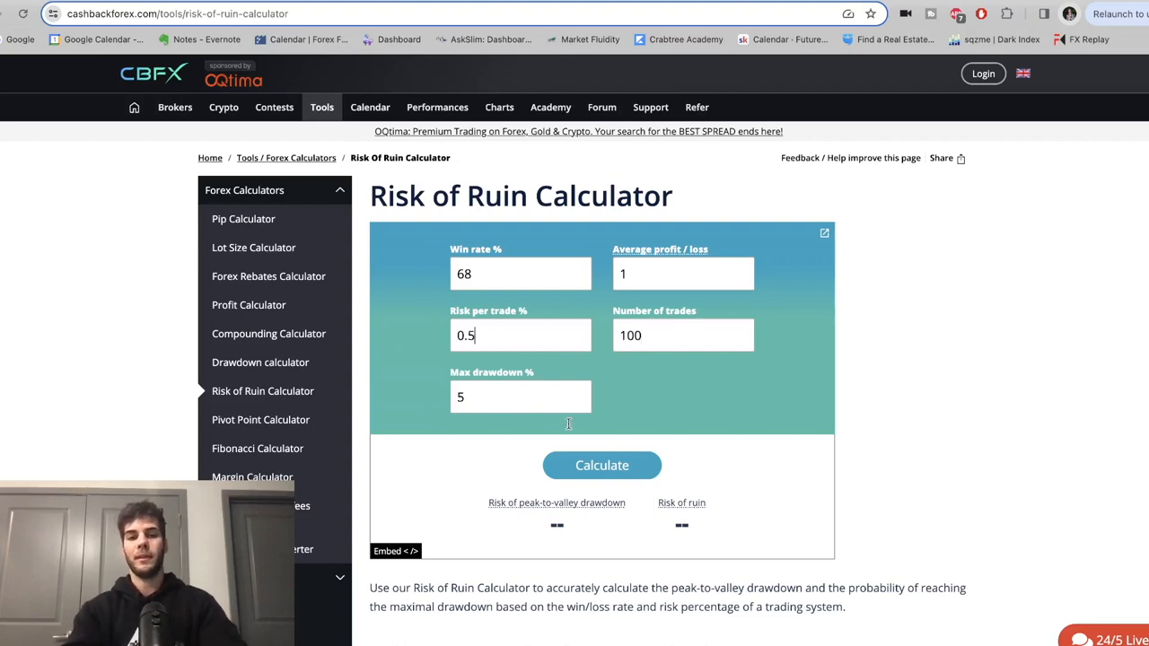
left_click(602, 465)
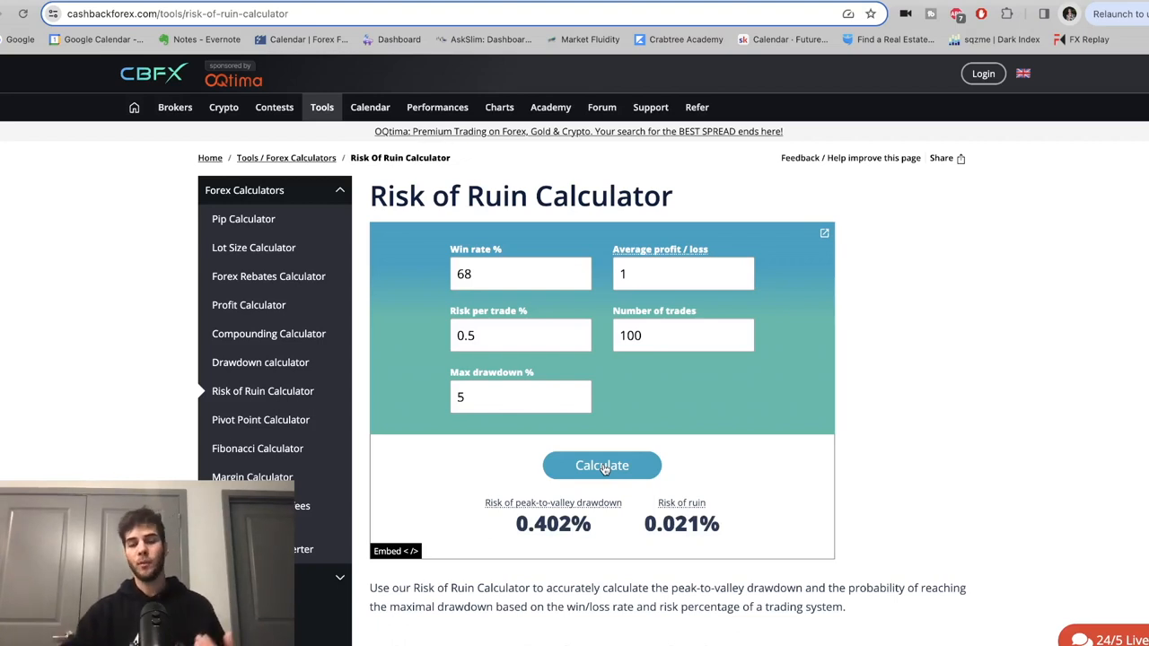
mouse_move(514, 345)
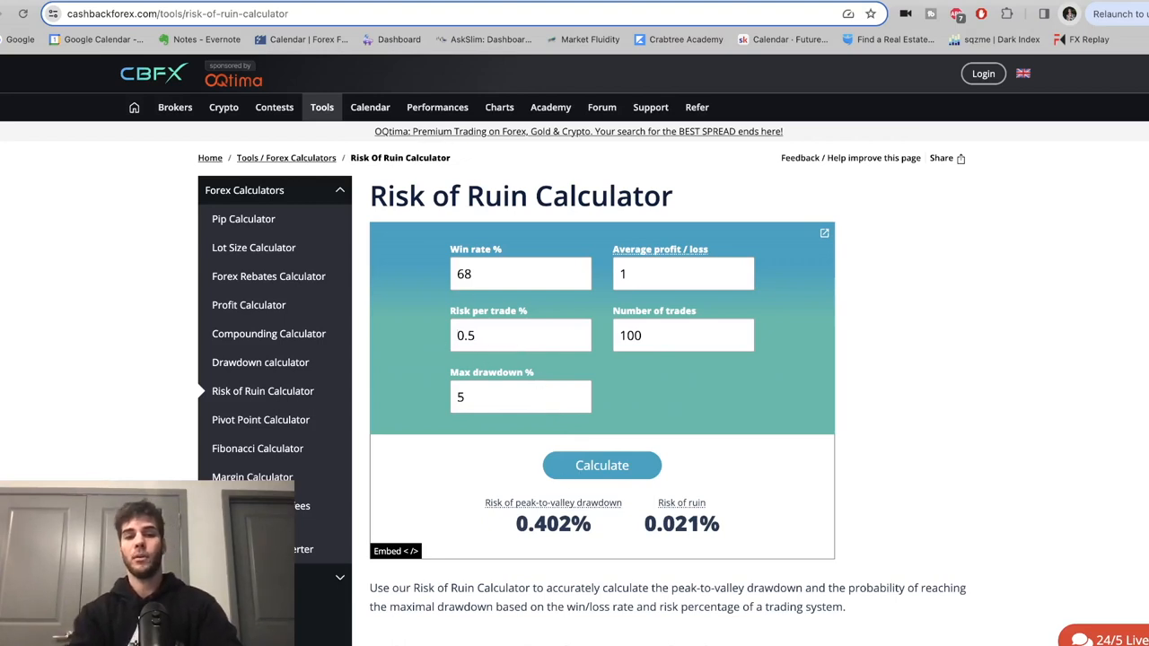
type("1")
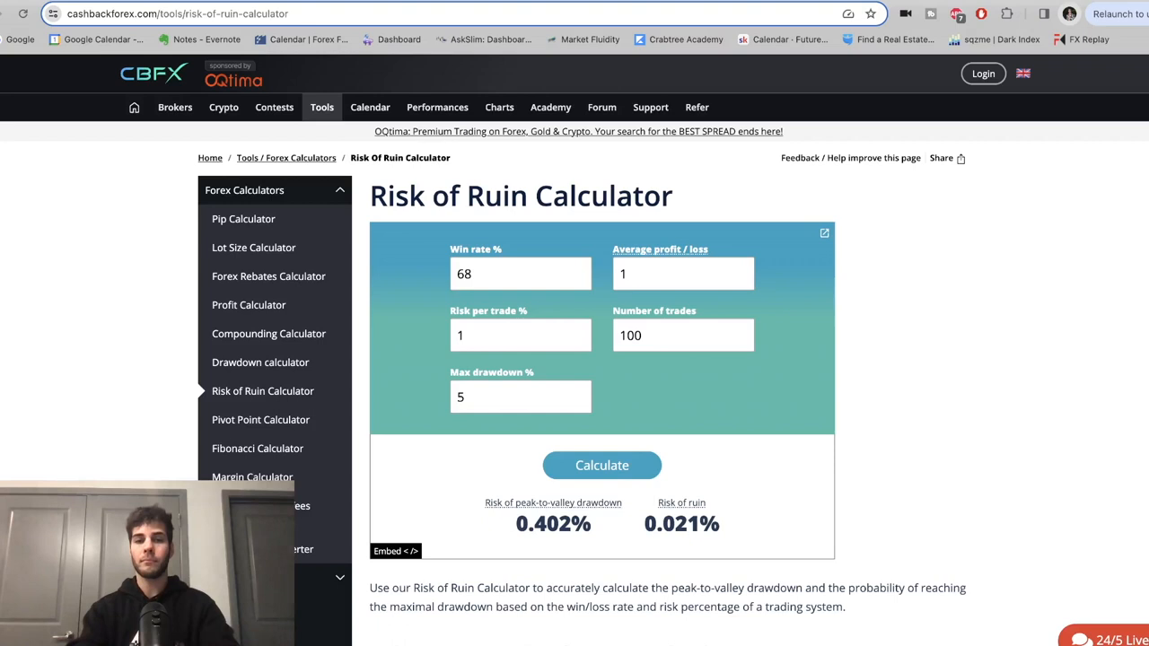
left_click(601, 465)
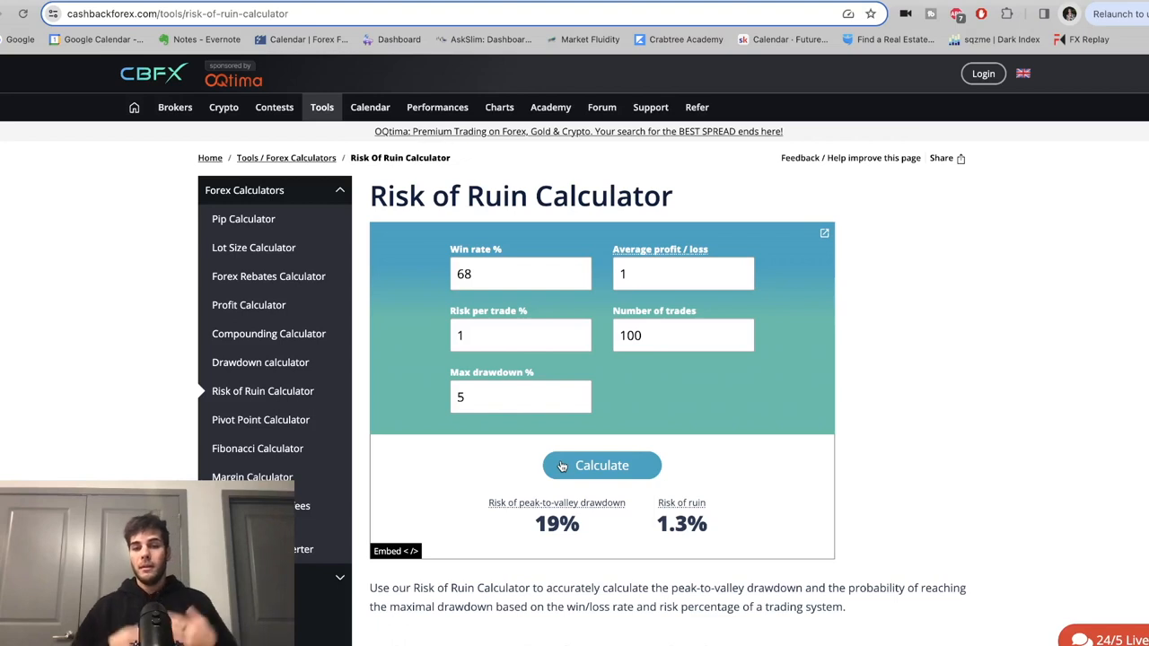
mouse_move(514, 513)
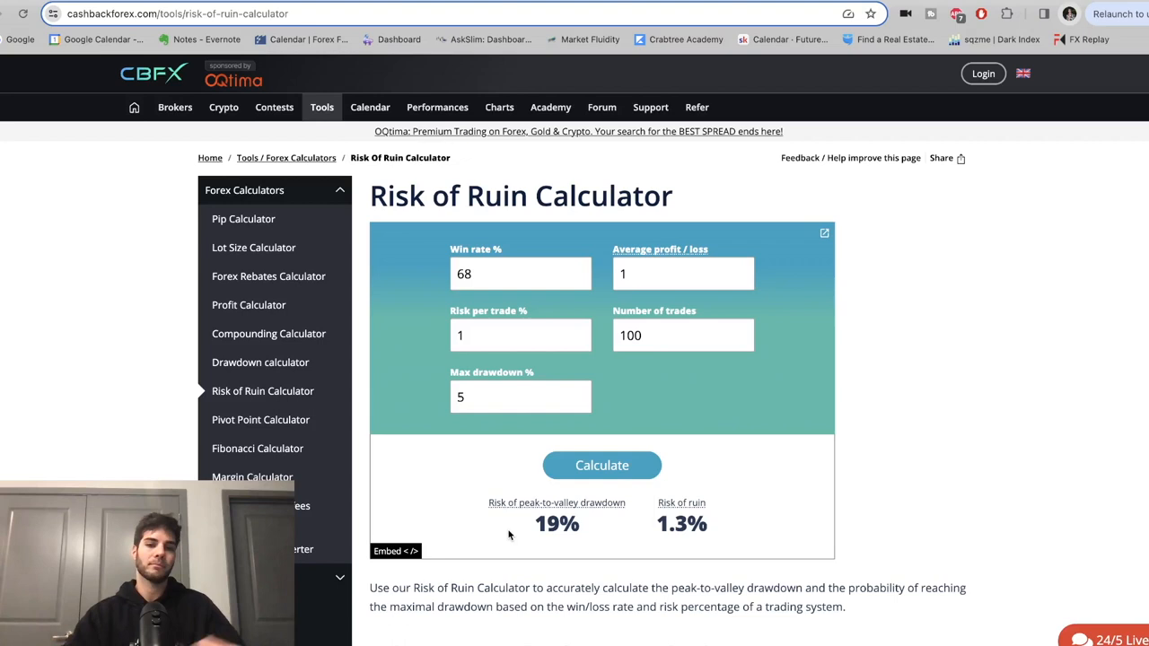
mouse_move(518, 528)
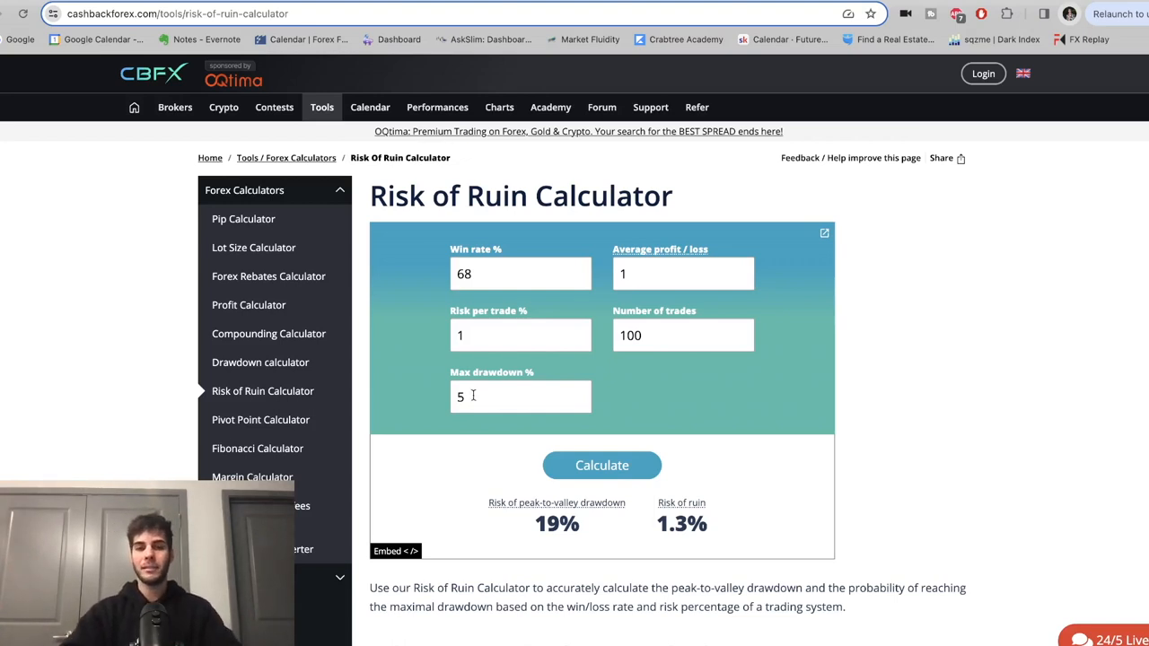
Calculate with a 10% max drawdown: 0.354% drawdown risk, 0.025% risk of ruin
type("10")
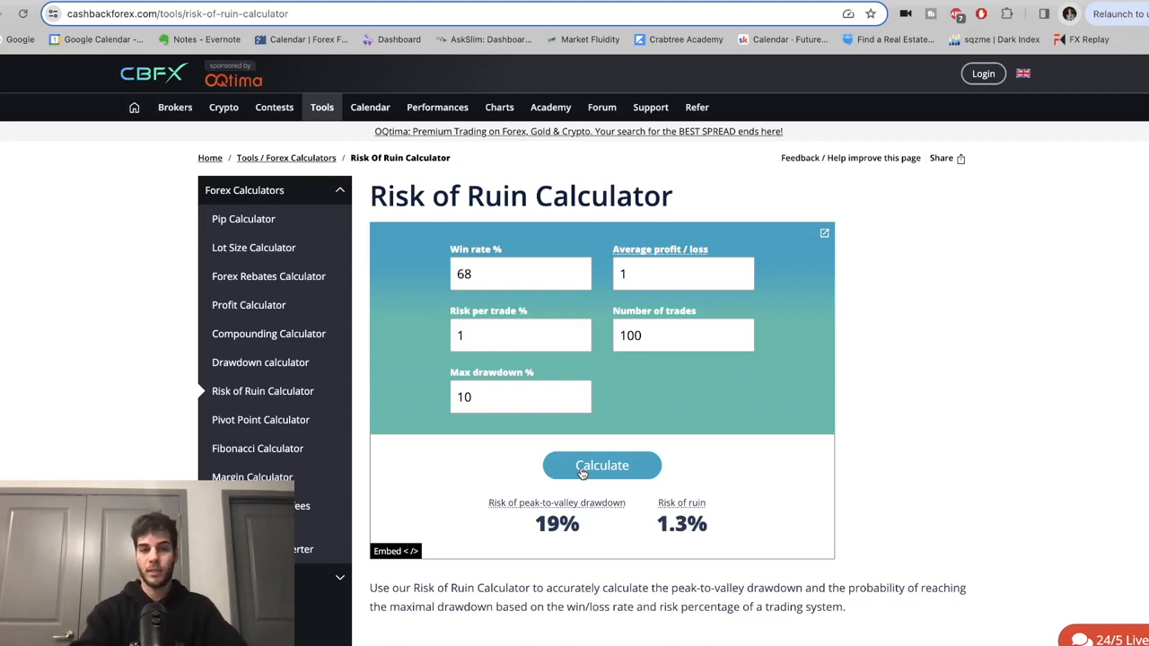
left_click(602, 465)
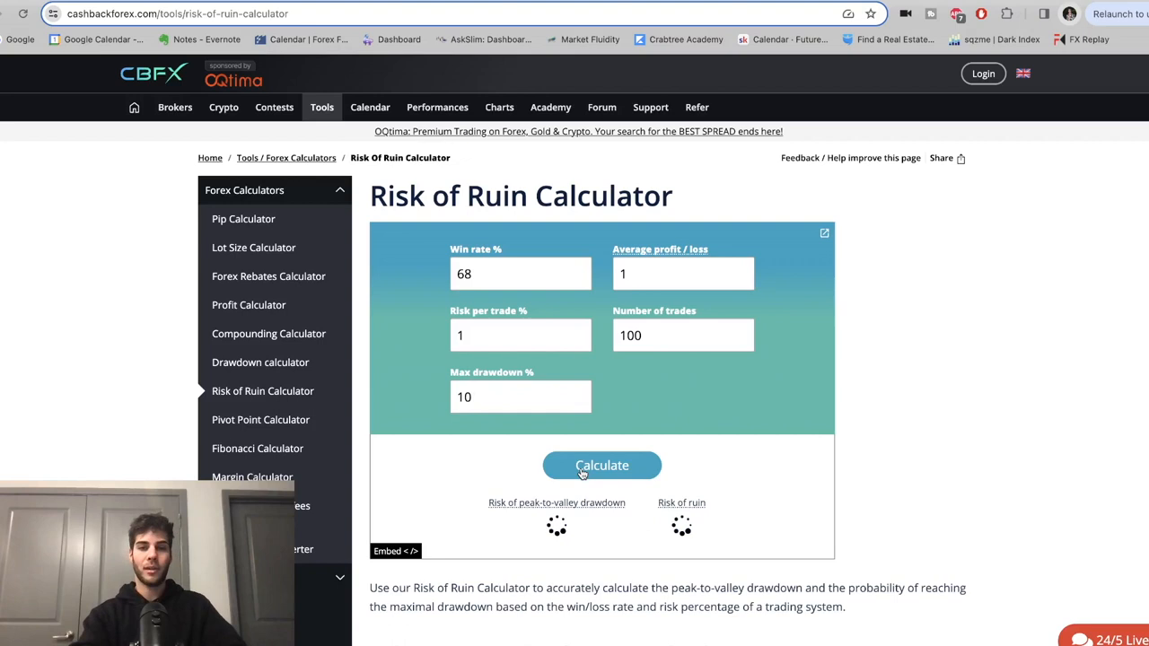
left_click(602, 465)
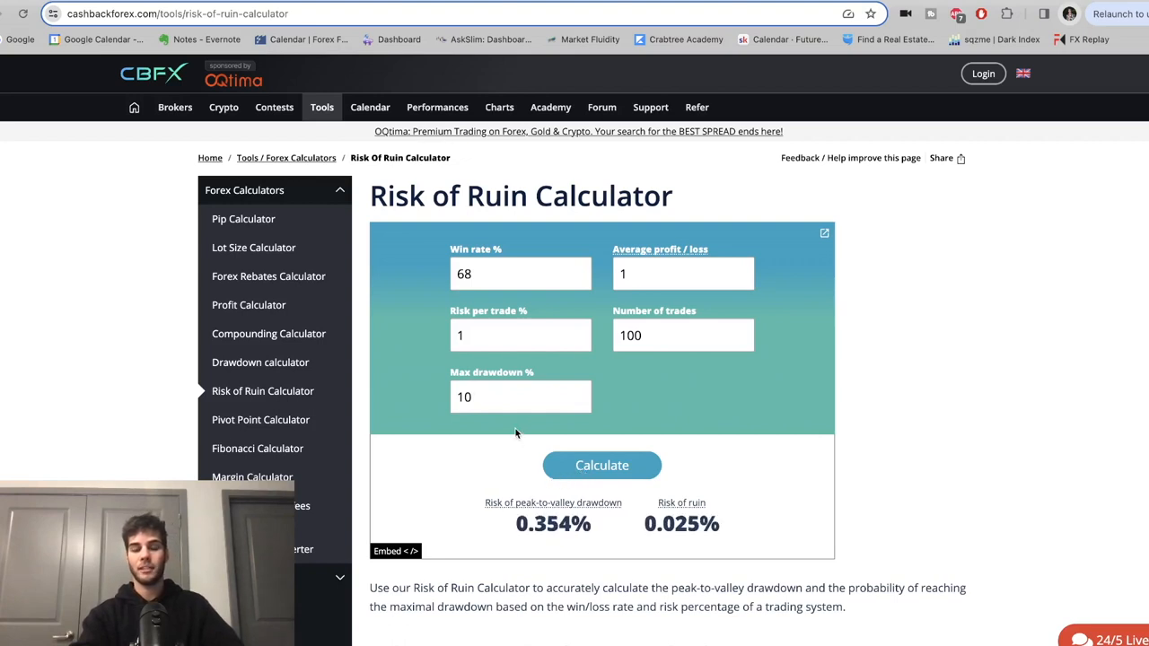
mouse_move(513, 424)
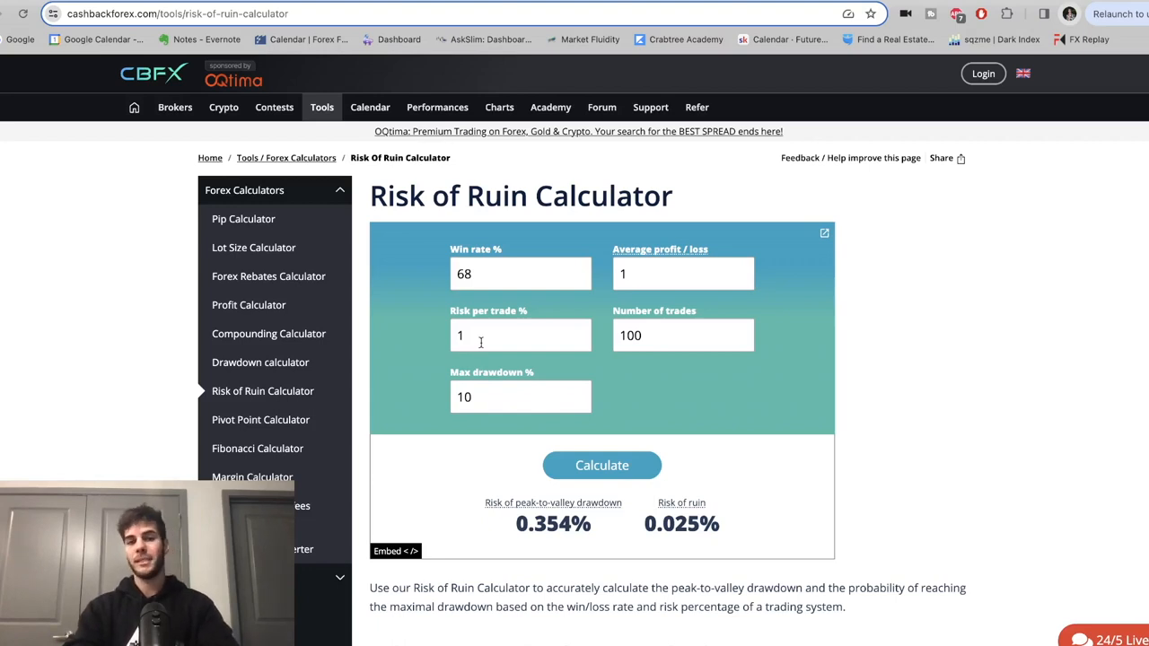
Enter 0.5% risk per trade and return max drawdown to 5%
type("0")
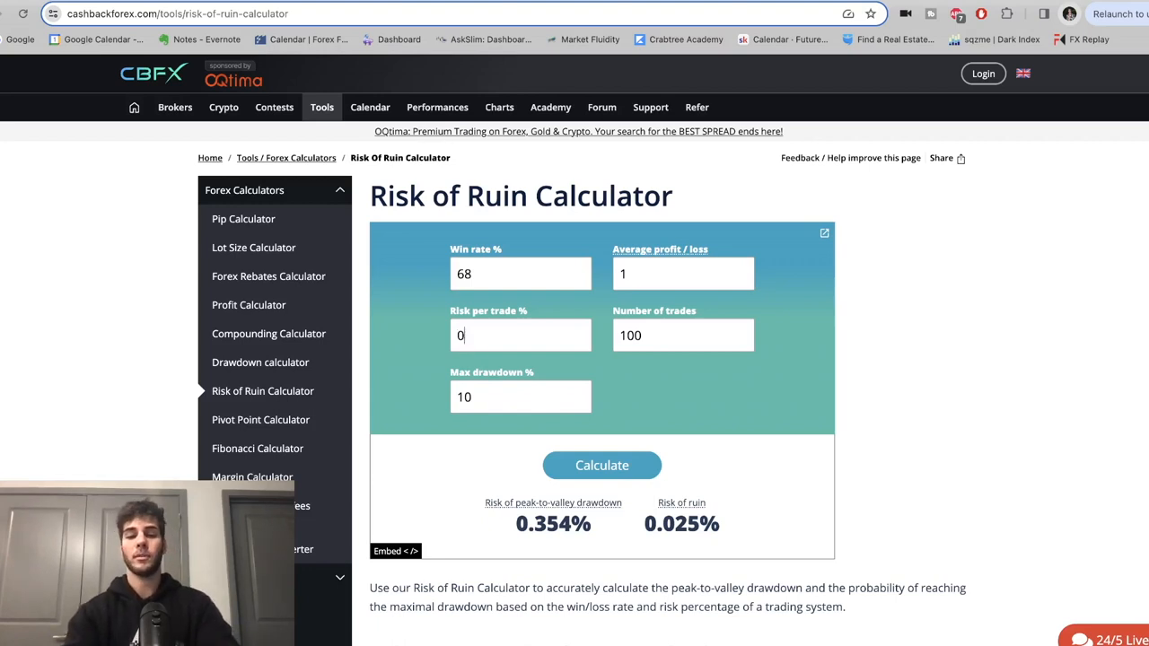
type(".5")
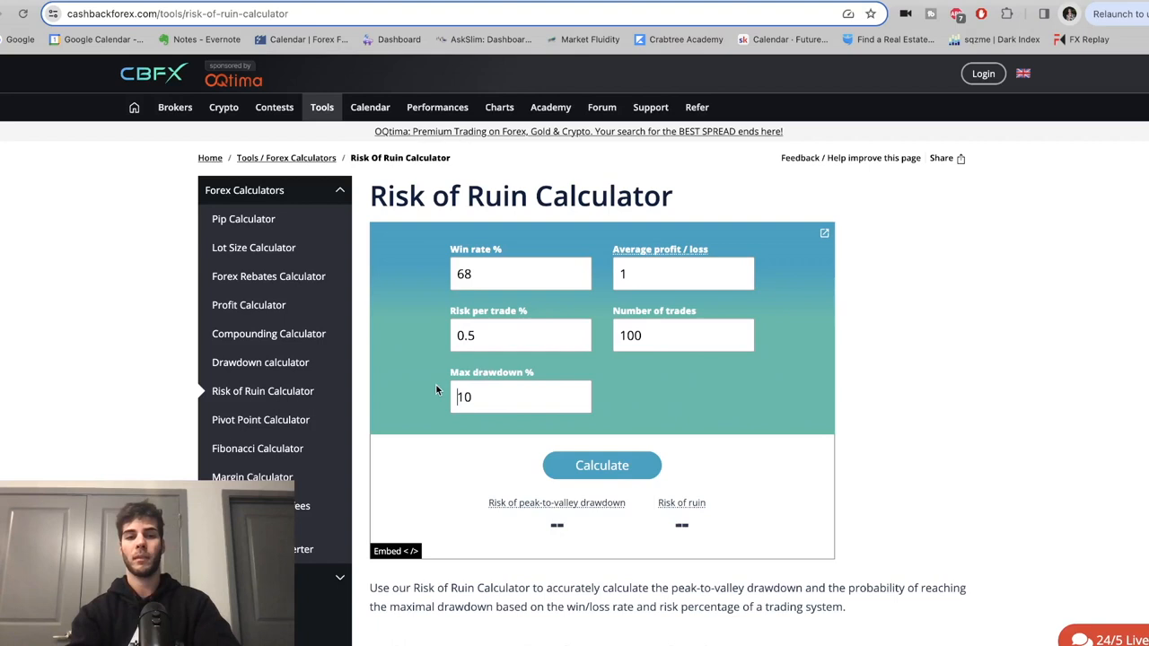
type("5")
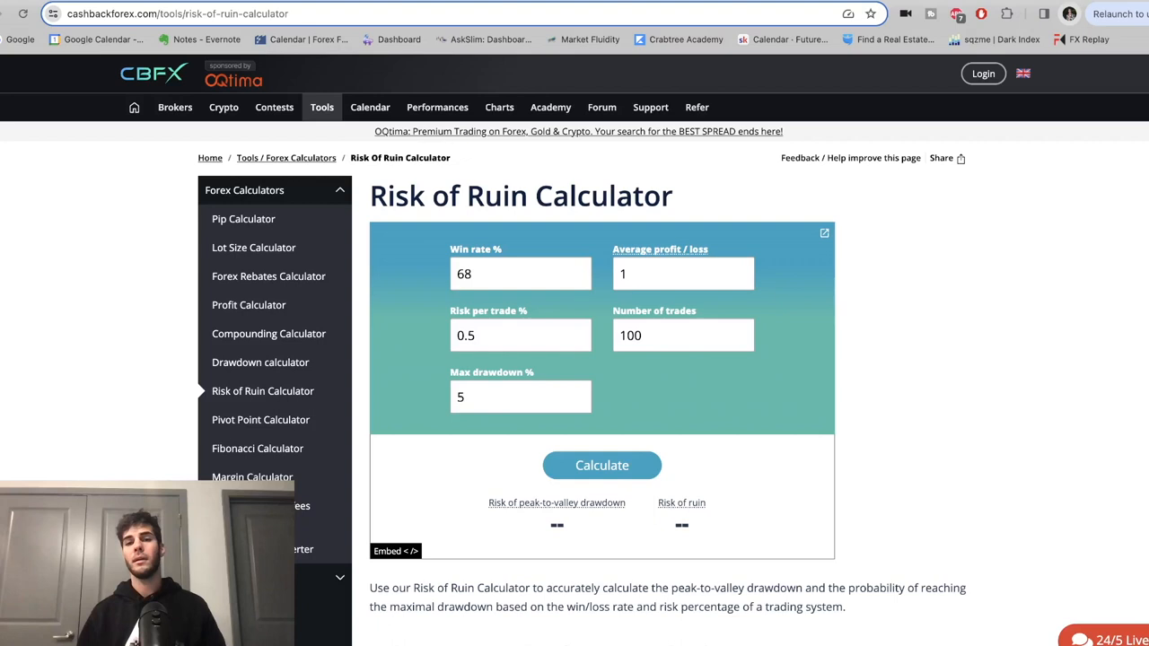
mouse_move(456, 350)
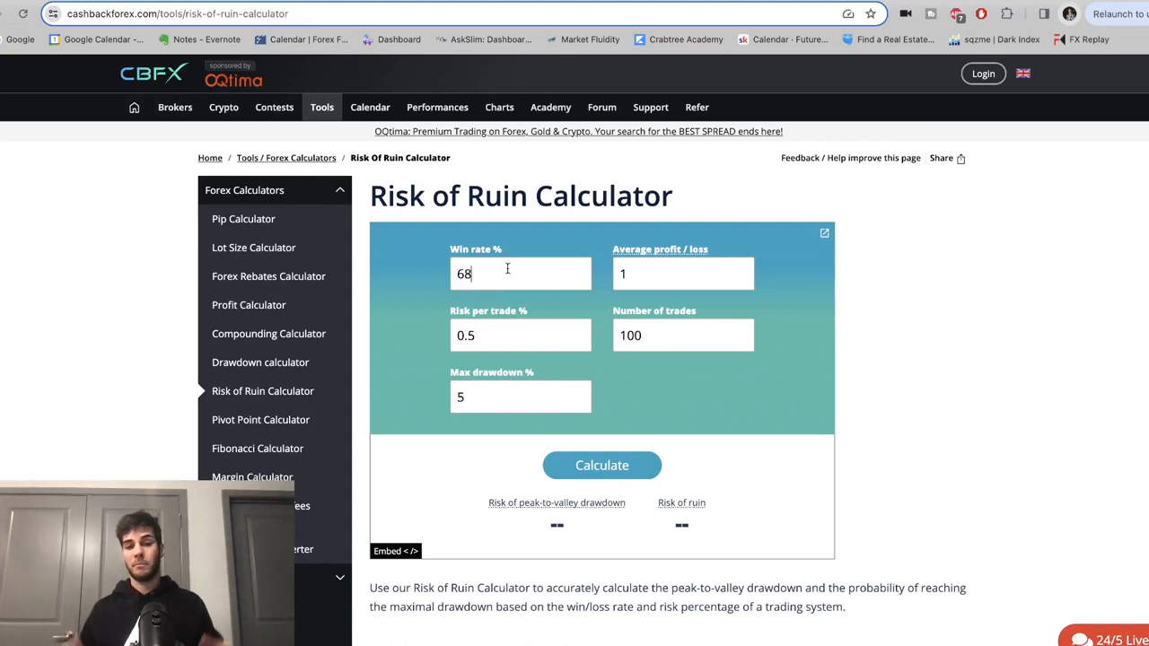
mouse_move(589, 301)
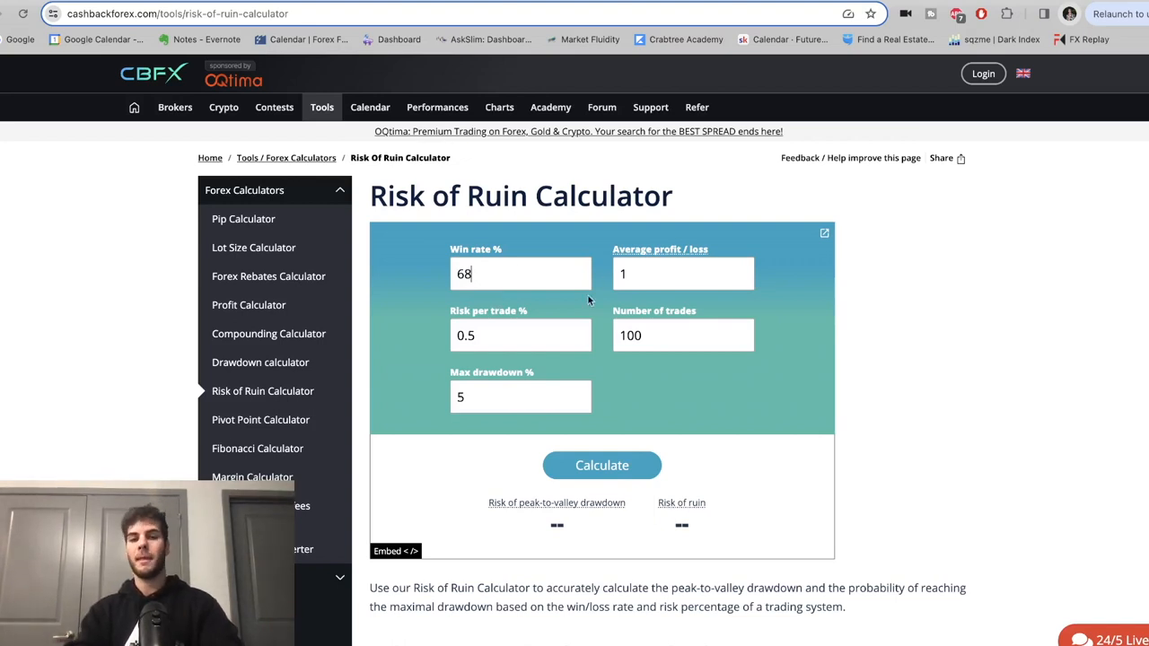
mouse_move(573, 312)
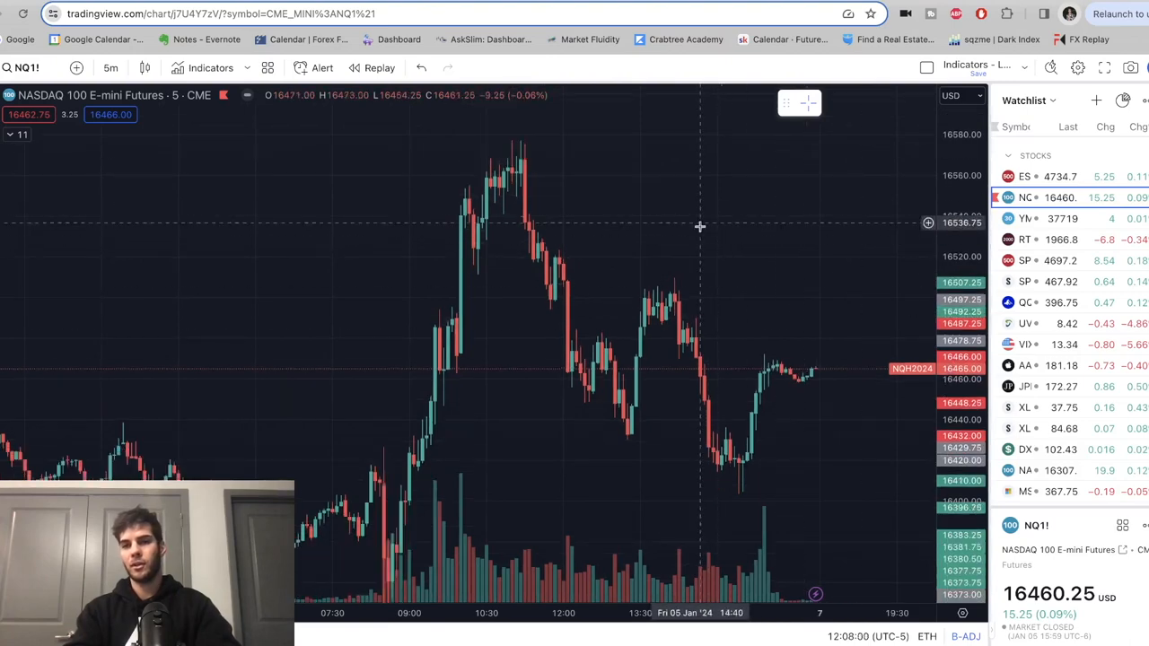
Pan the NQ1! 5-minute chart to reveal the later session candles
left_click_drag(700, 226, 646, 350)
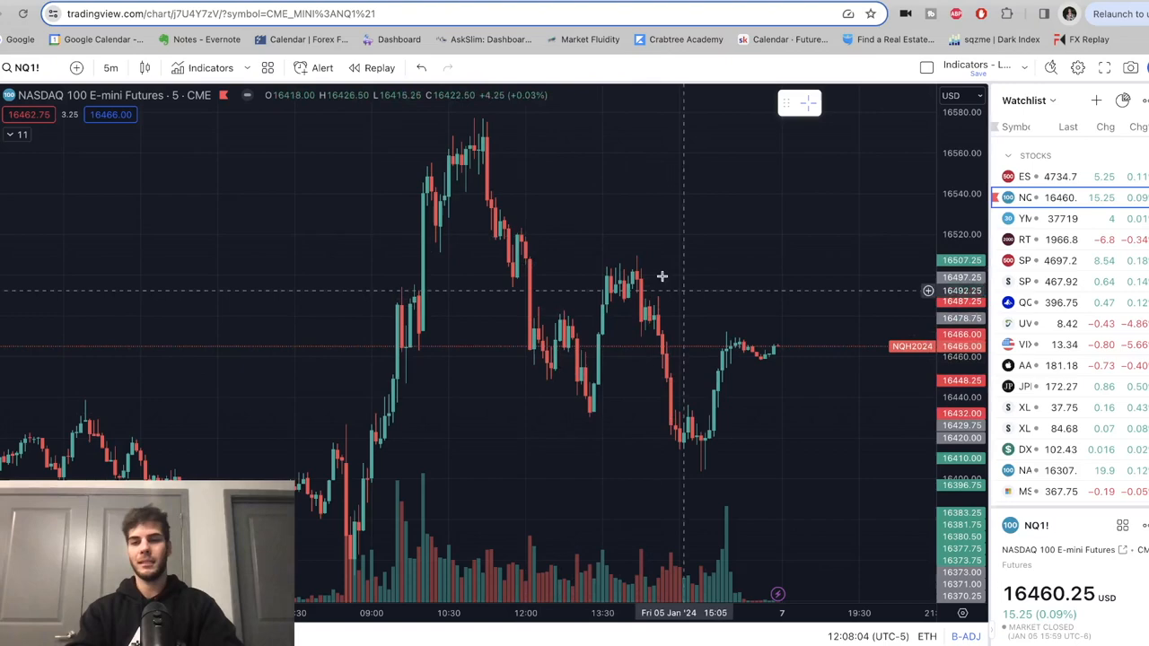
mouse_move(571, 356)
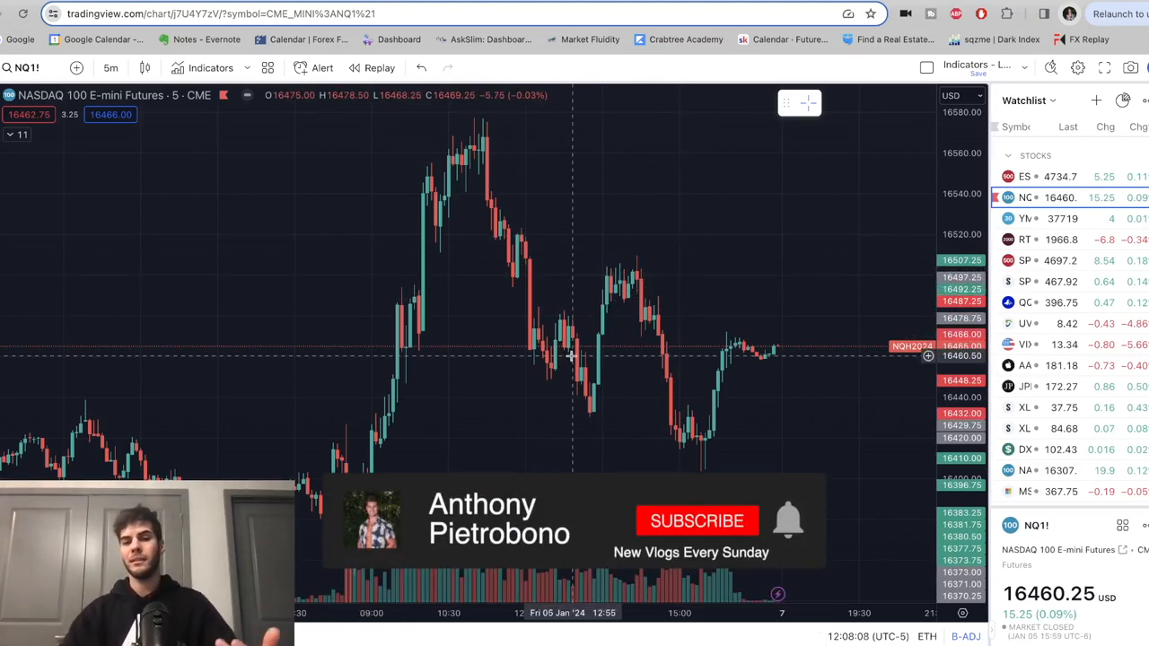
left_click(697, 521)
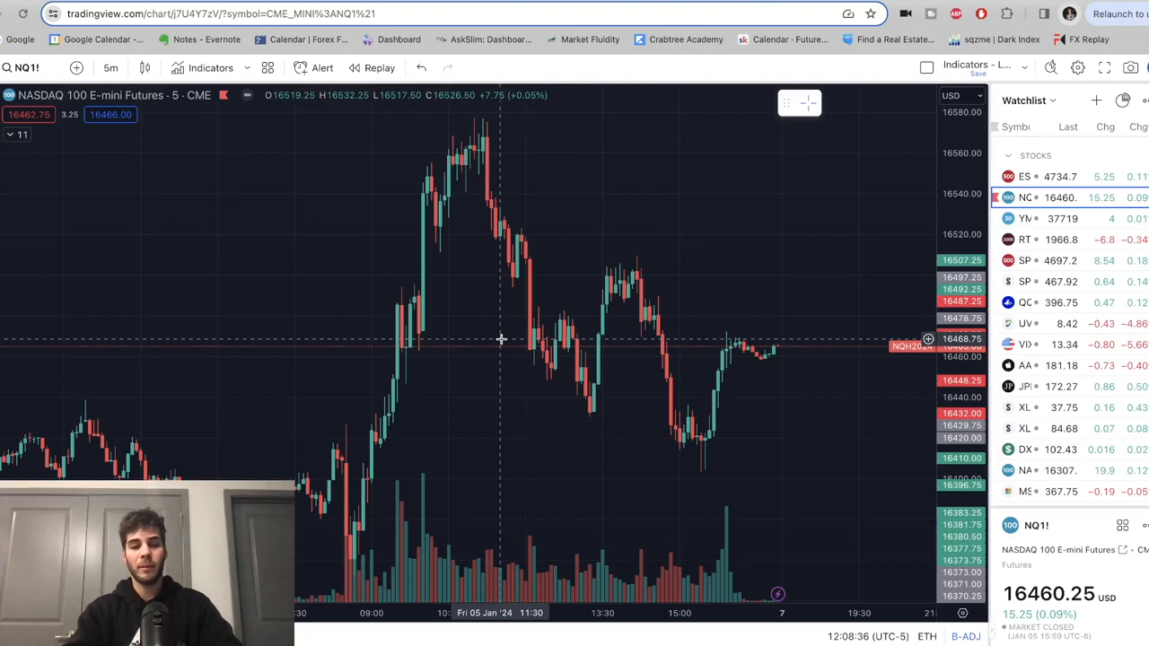
mouse_move(503, 339)
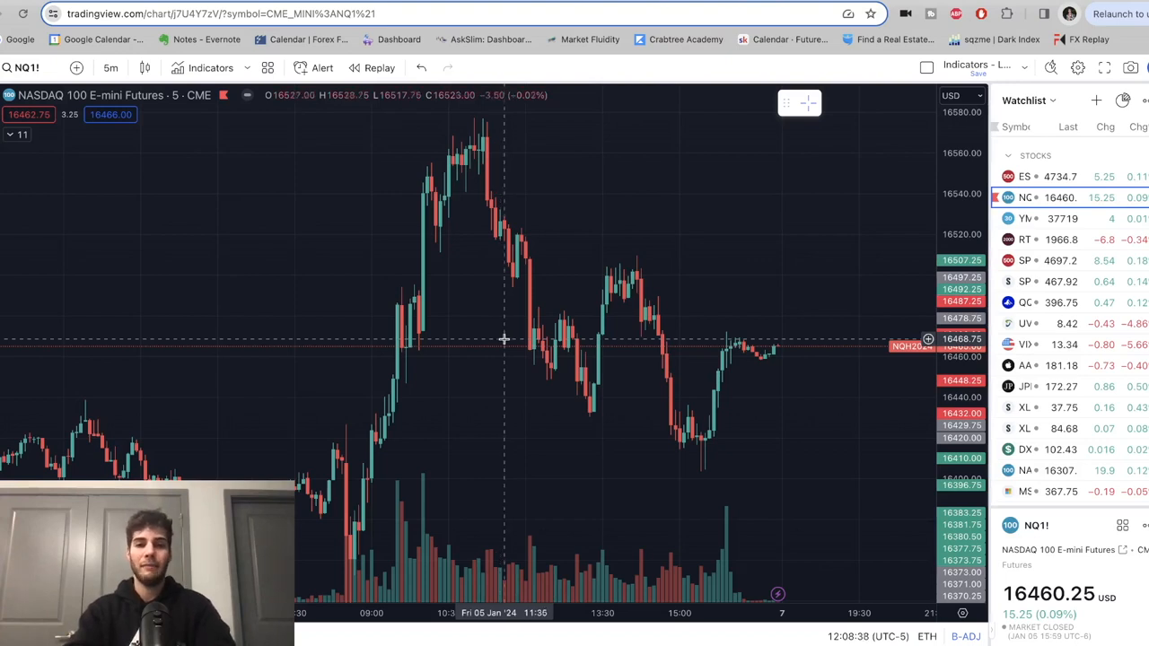
mouse_move(607, 355)
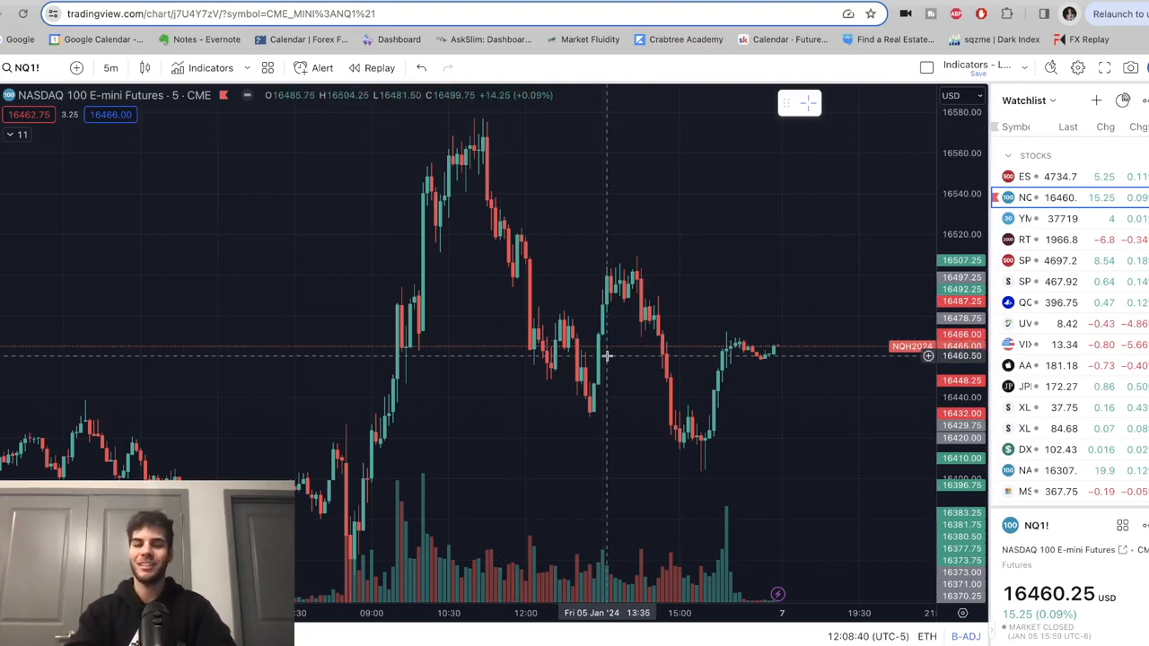